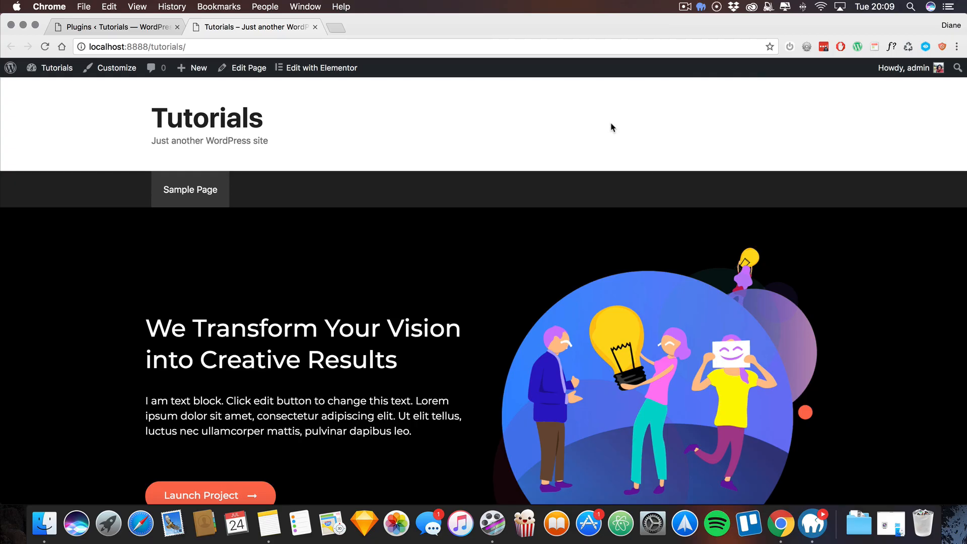
mouse_move(625, 120)
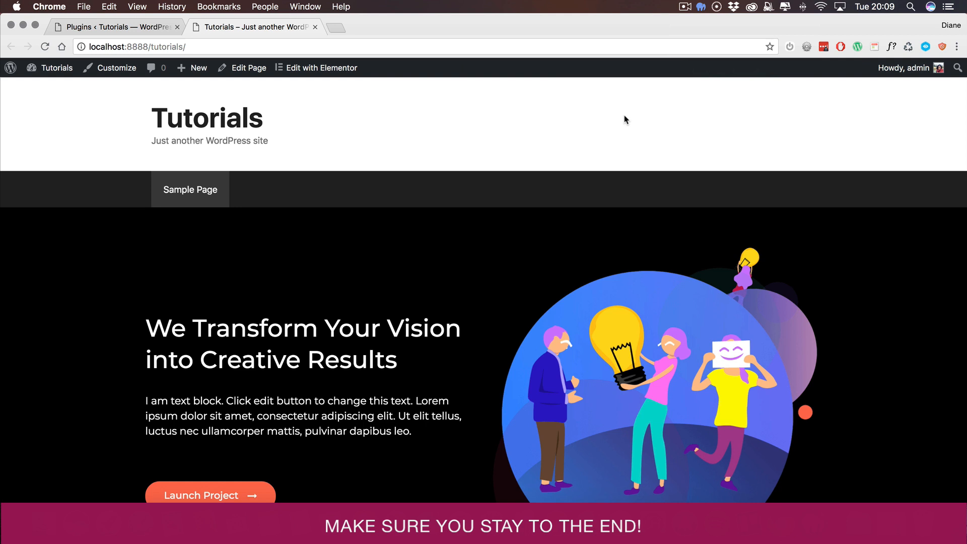
Go to the WordPress dashboard and view the Installed Plugins list.
left_click(57, 68)
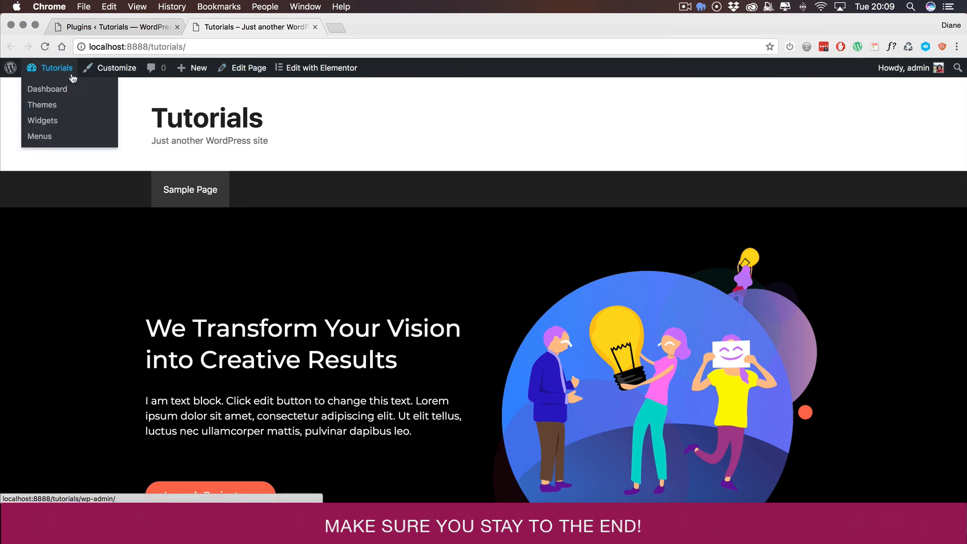
mouse_move(47, 89)
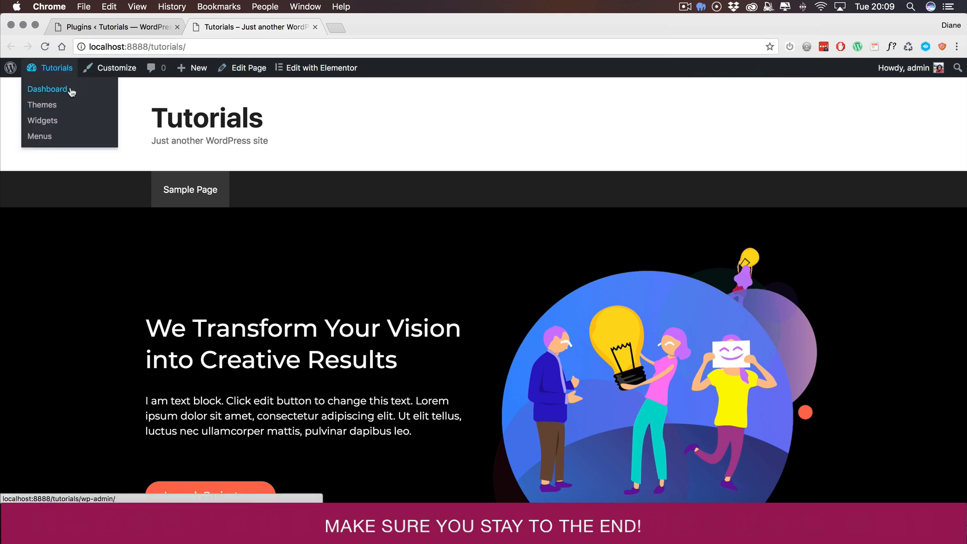
left_click(48, 88)
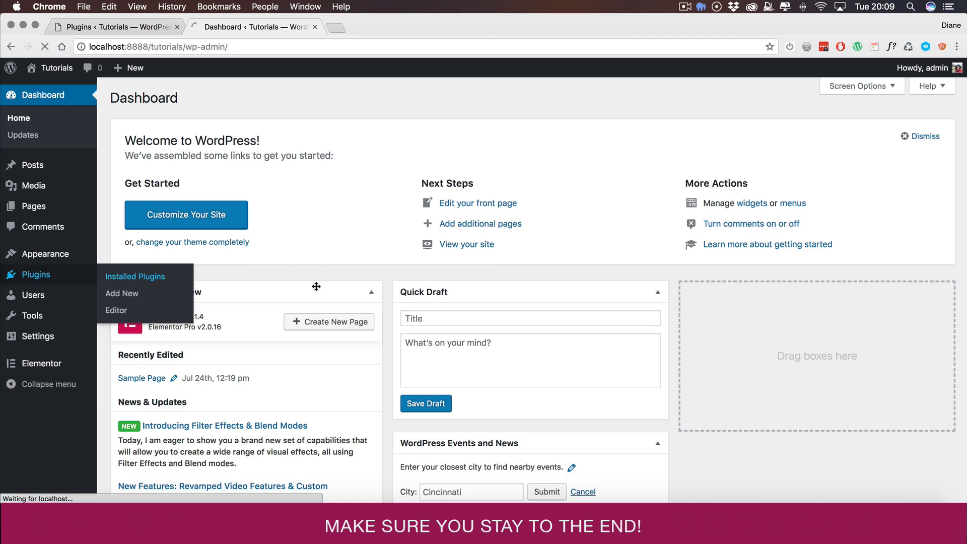
left_click(135, 277)
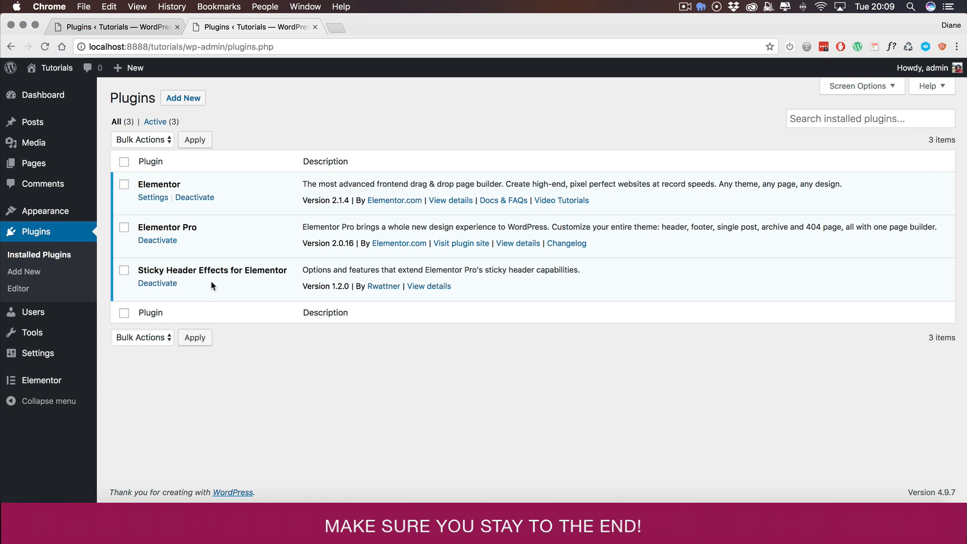
mouse_move(238, 280)
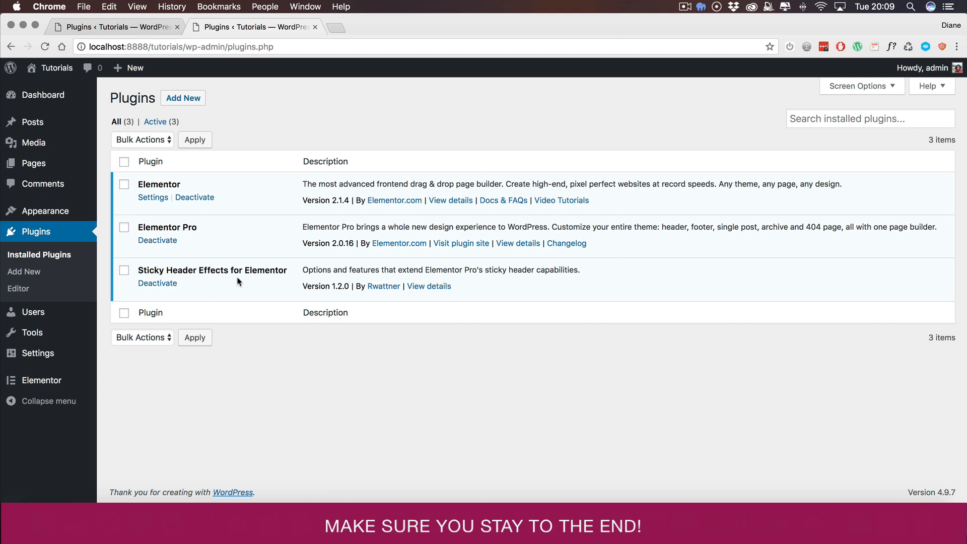
mouse_move(240, 76)
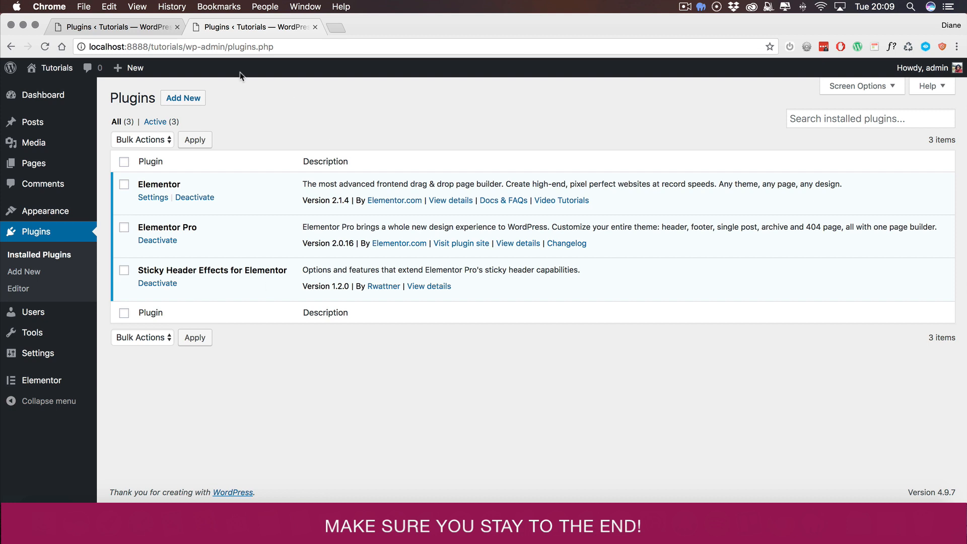
Search the plugin directory for 'elementor' and browse the results.
left_click(183, 97)
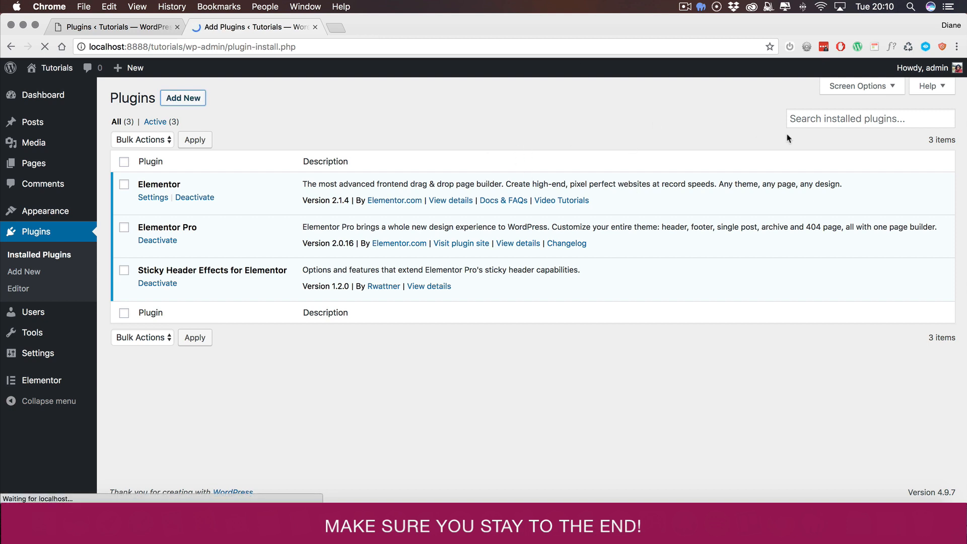
left_click(863, 132)
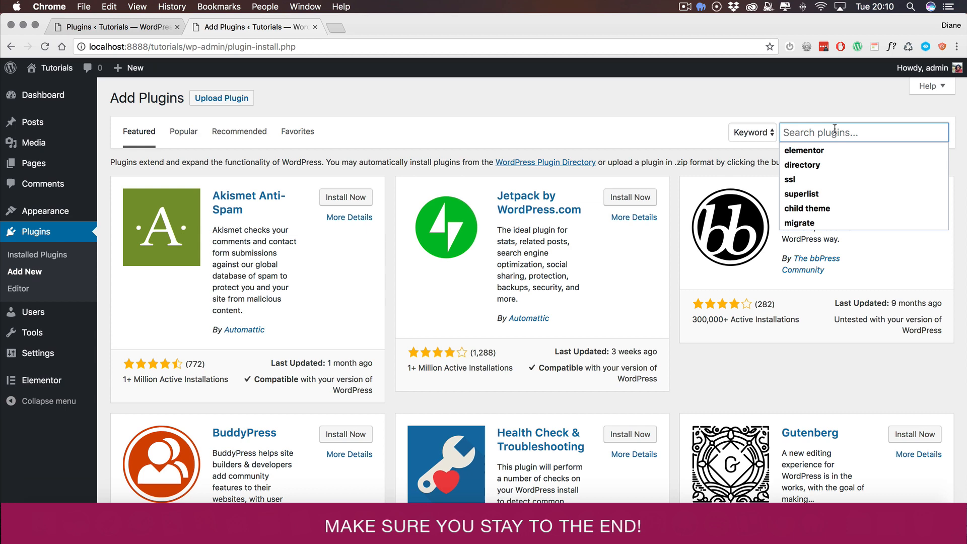
type("elementor")
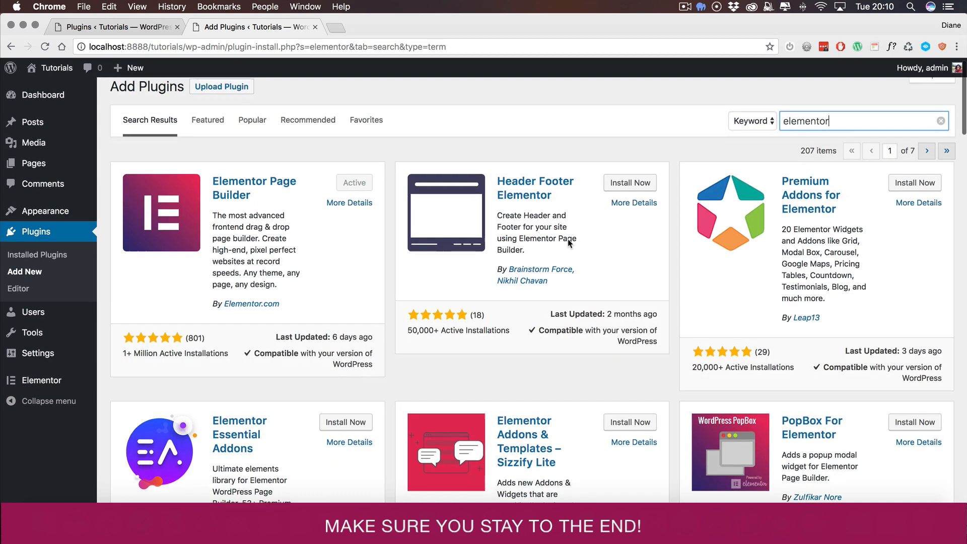
scroll("down", 3)
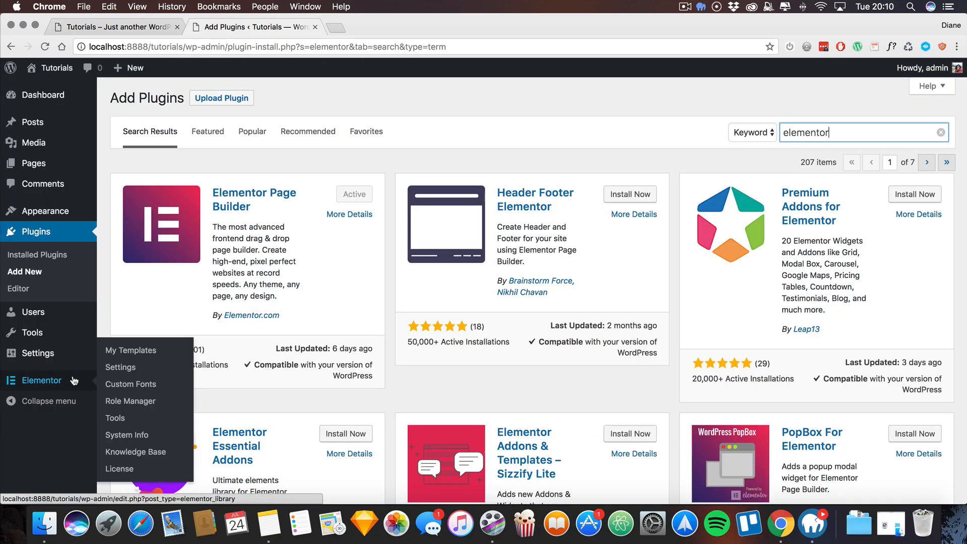
Add a new Header-type template titled 'Transparent' from Elementor's My Templates.
left_click(130, 350)
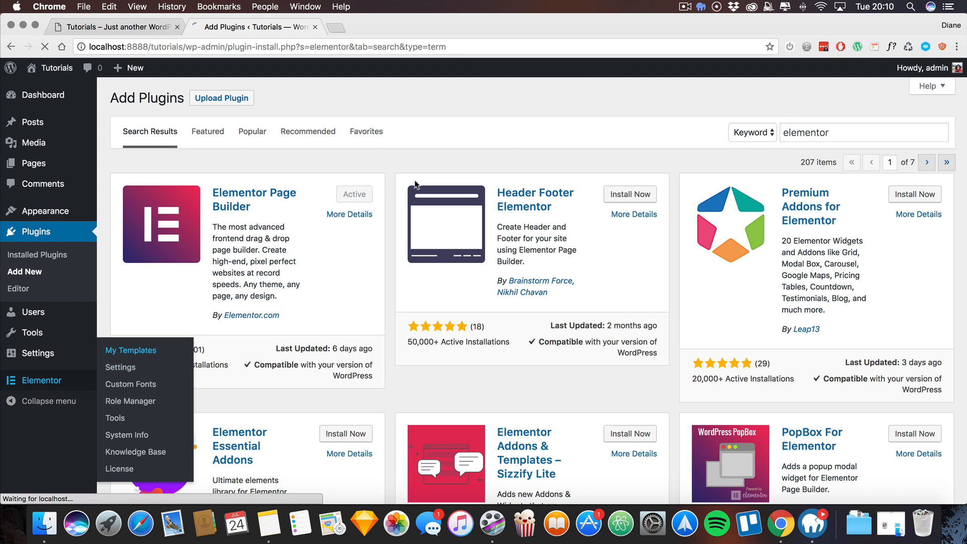
left_click(130, 350)
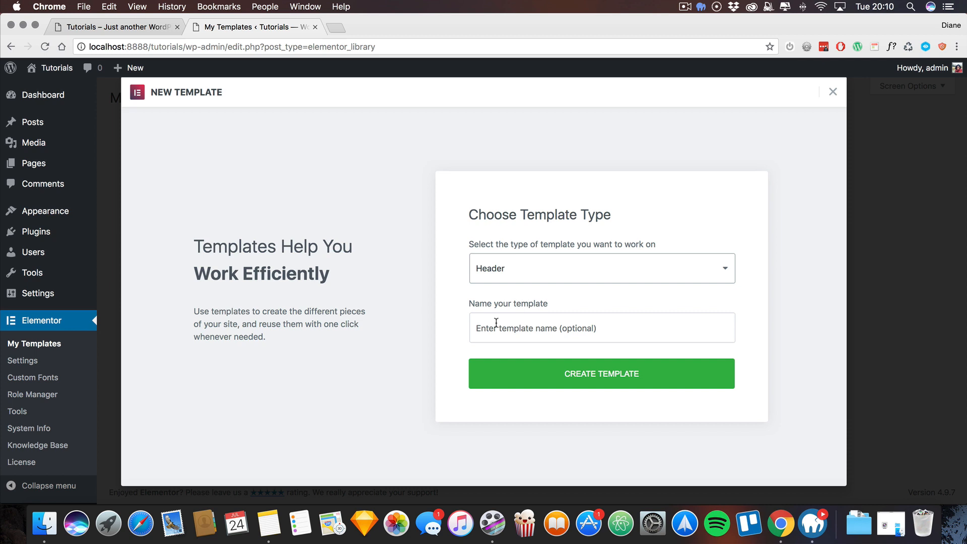
type("Transparent")
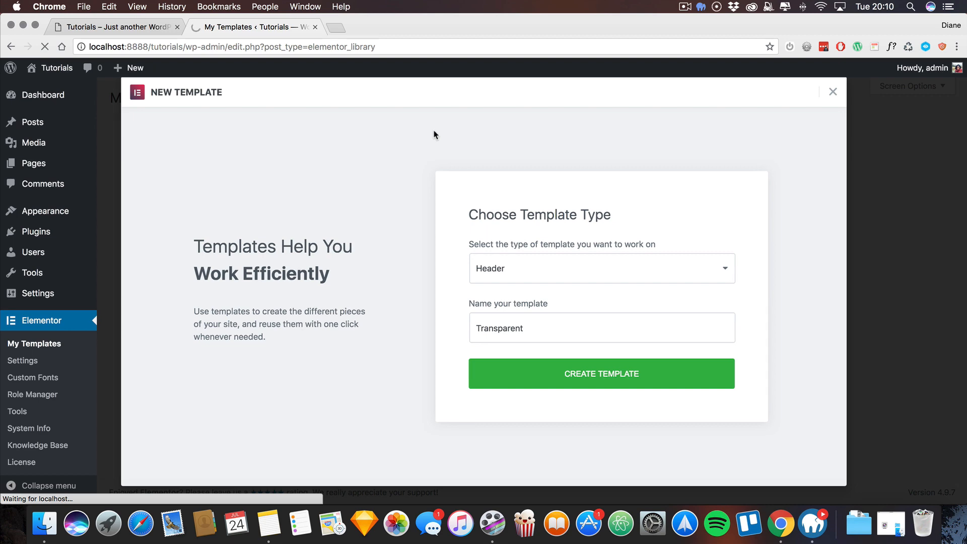
left_click(601, 373)
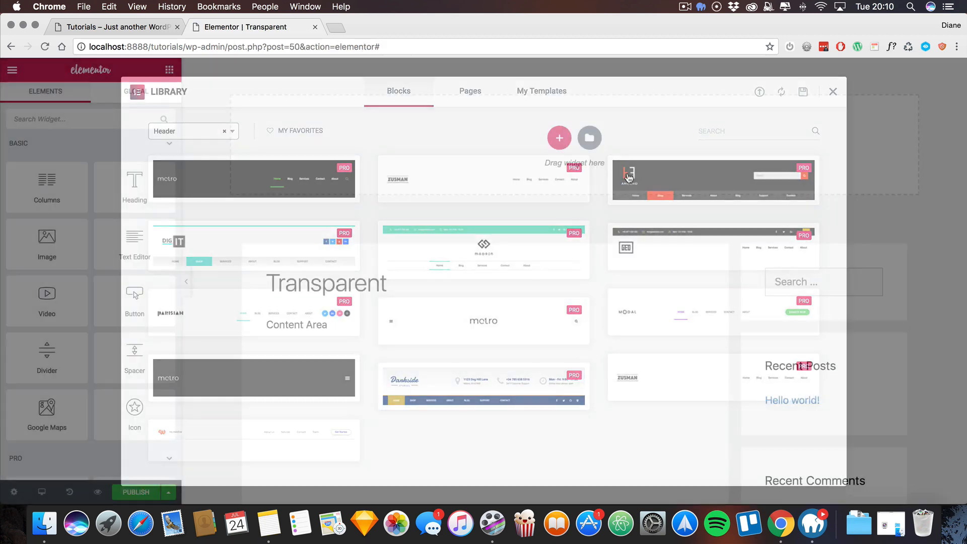
Add a 'This is my logo' heading and a Nav Menu widget in the right column.
left_click(833, 91)
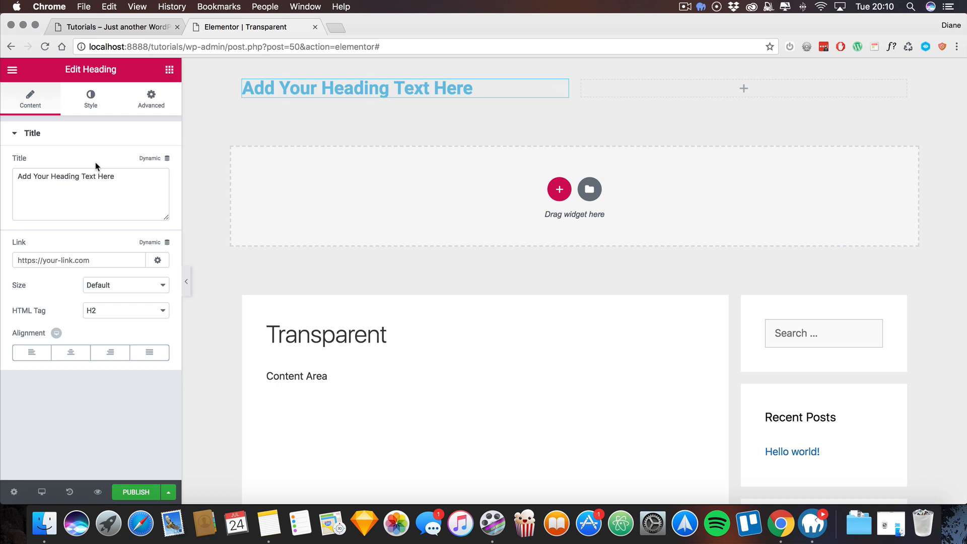
type("This is my logo")
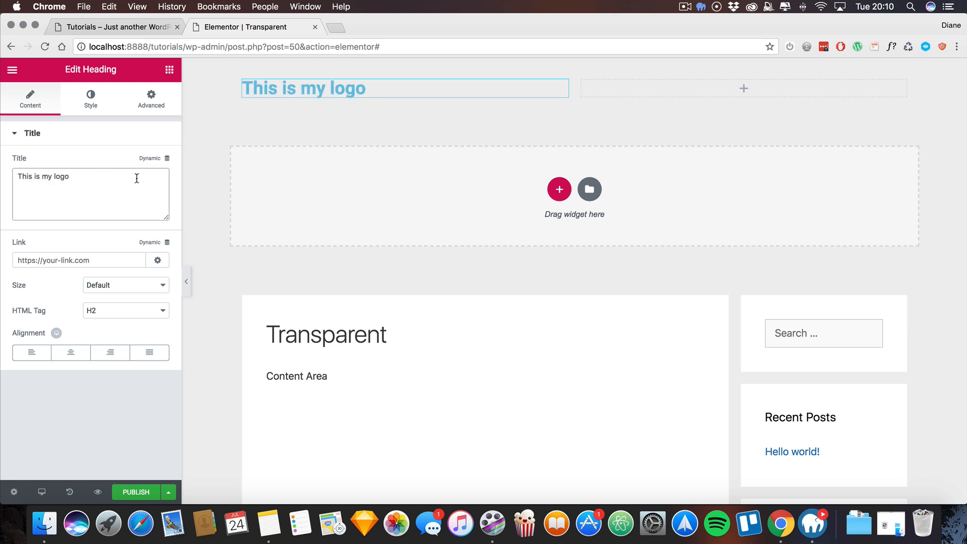
left_click(150, 244)
type("menu")
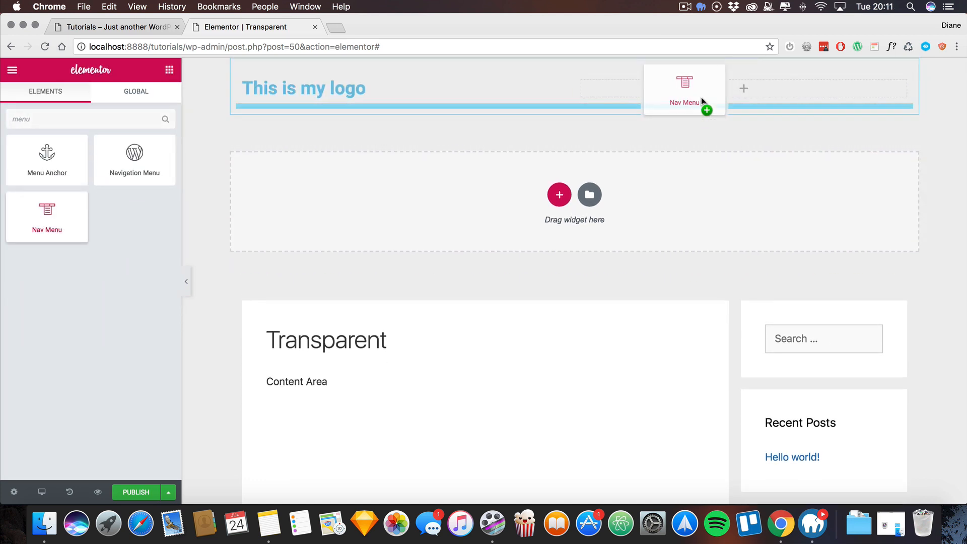
left_click_drag(47, 216, 684, 93)
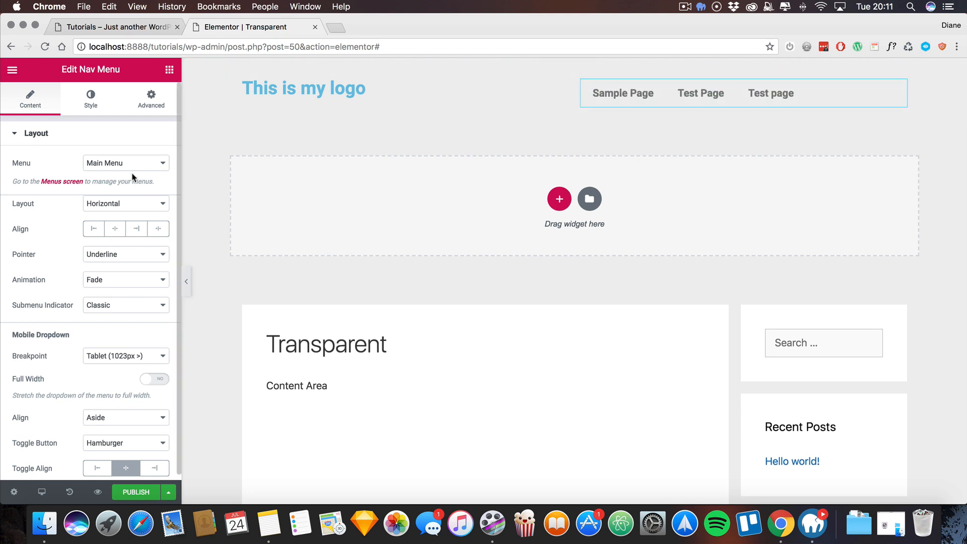
left_click(125, 254)
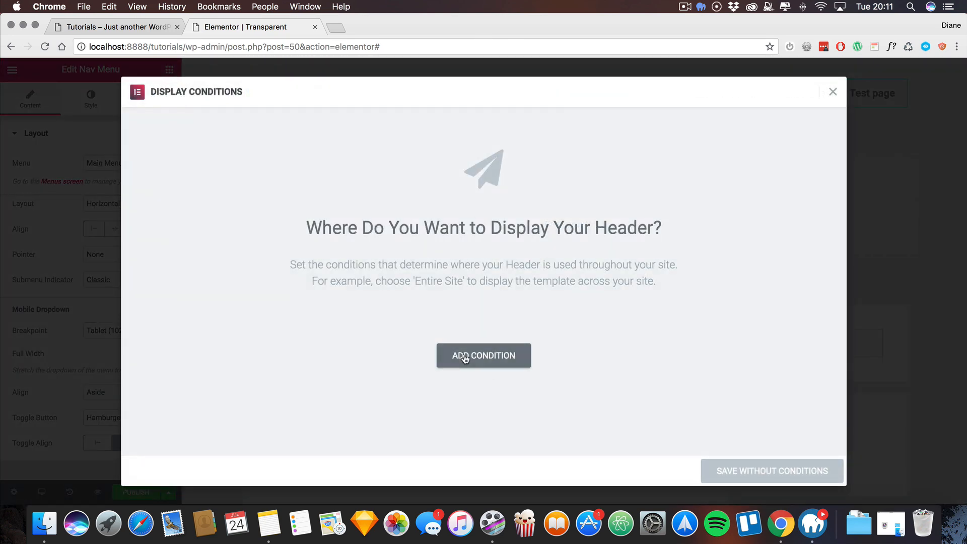
Add an Include > Entire Site display condition to the Transparent header.
left_click(484, 355)
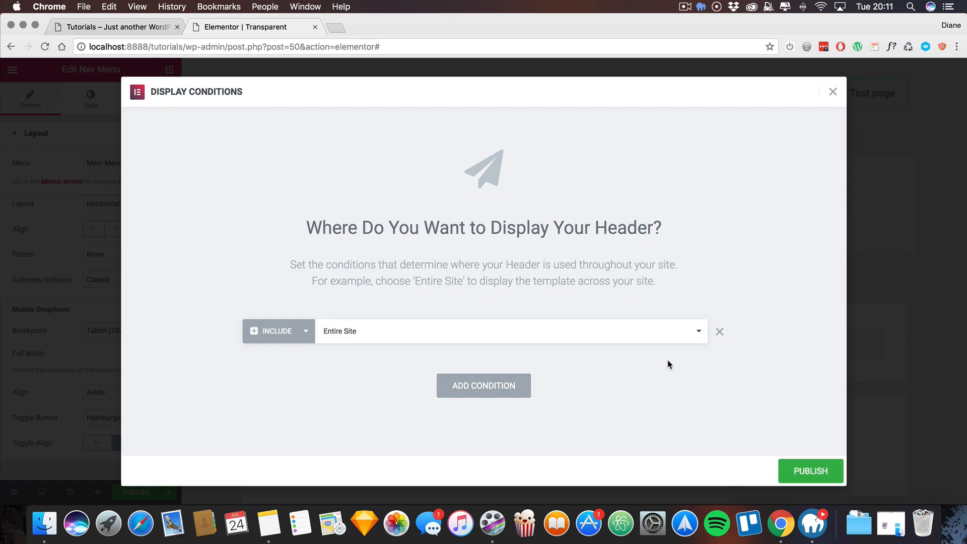
mouse_move(809, 437)
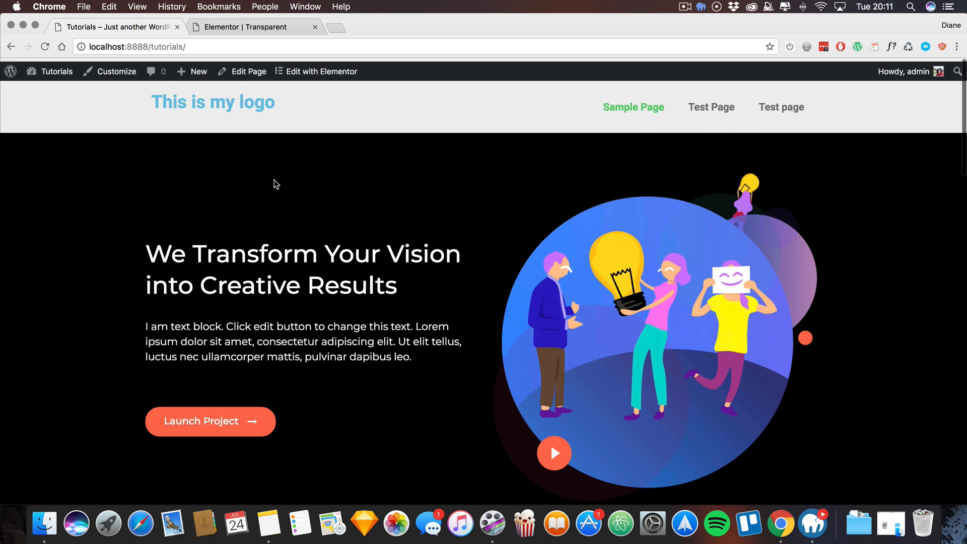
scroll("down", 3)
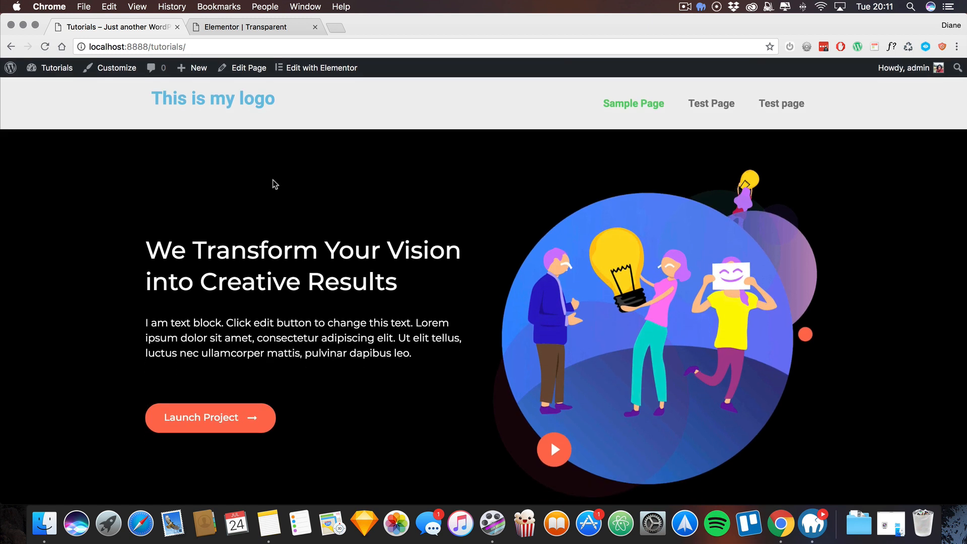
mouse_move(169, 105)
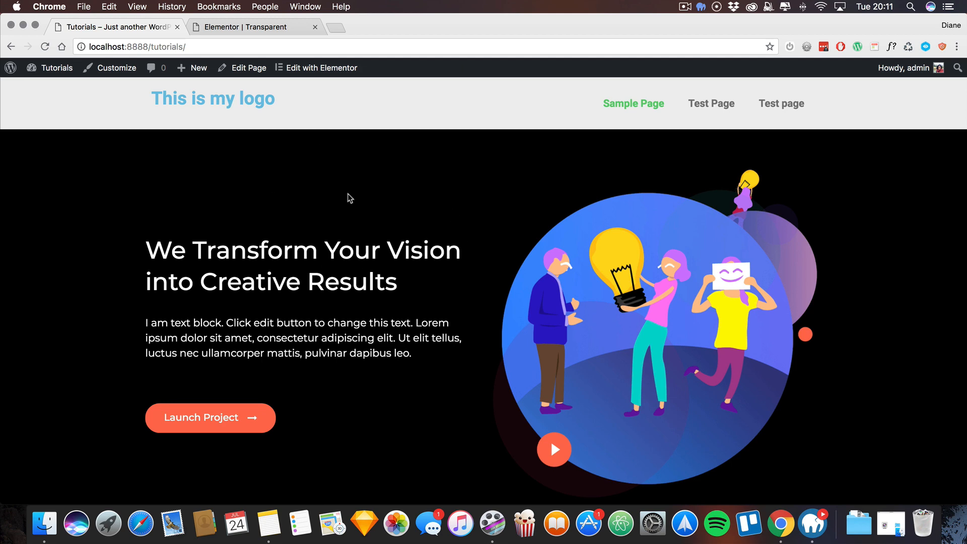
mouse_move(519, 167)
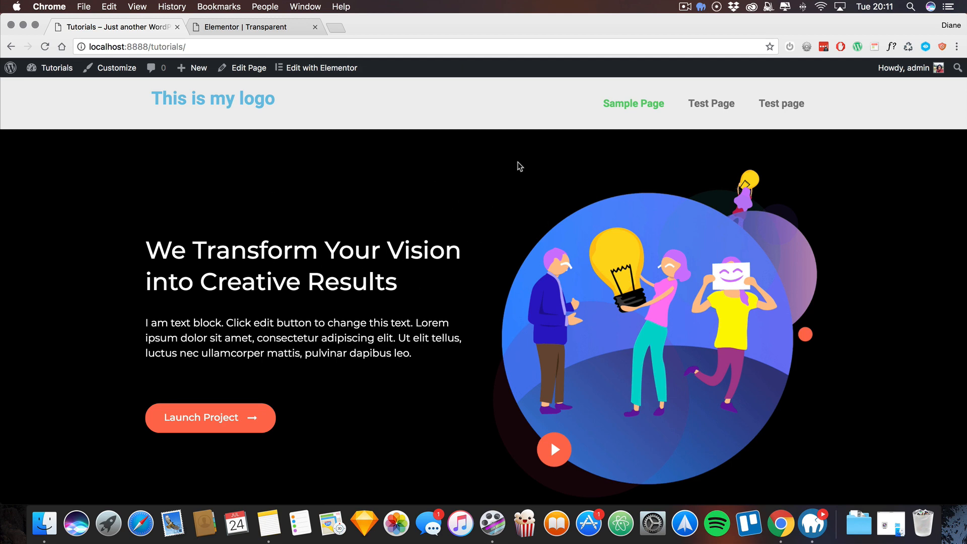
left_click(322, 68)
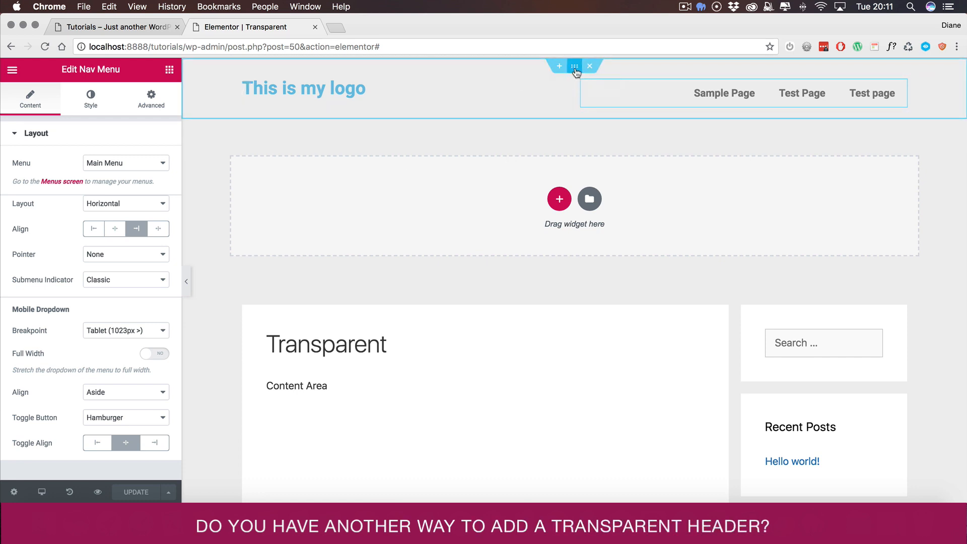
Enable Sticky, Sticky Header Effects and Transparent Header on the header section, then update.
left_click(574, 66)
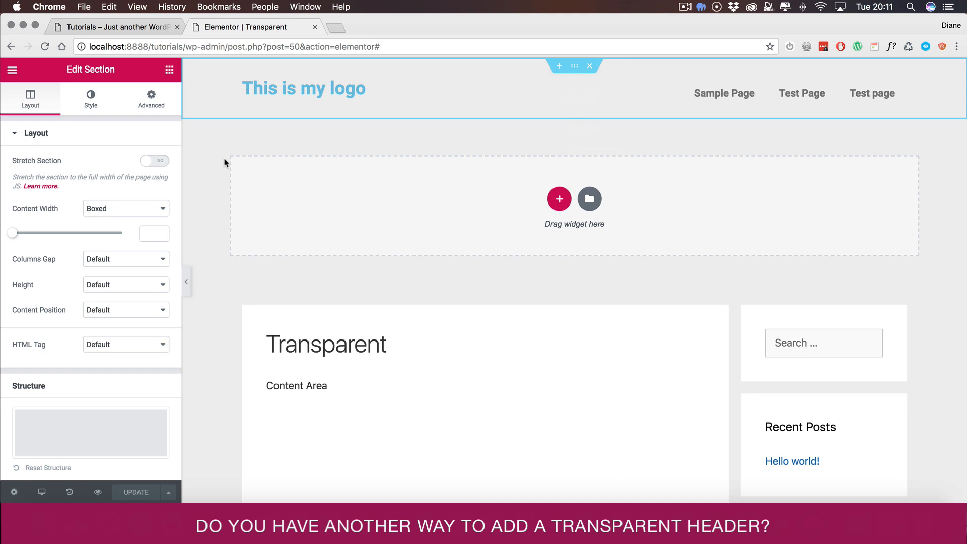
left_click(151, 99)
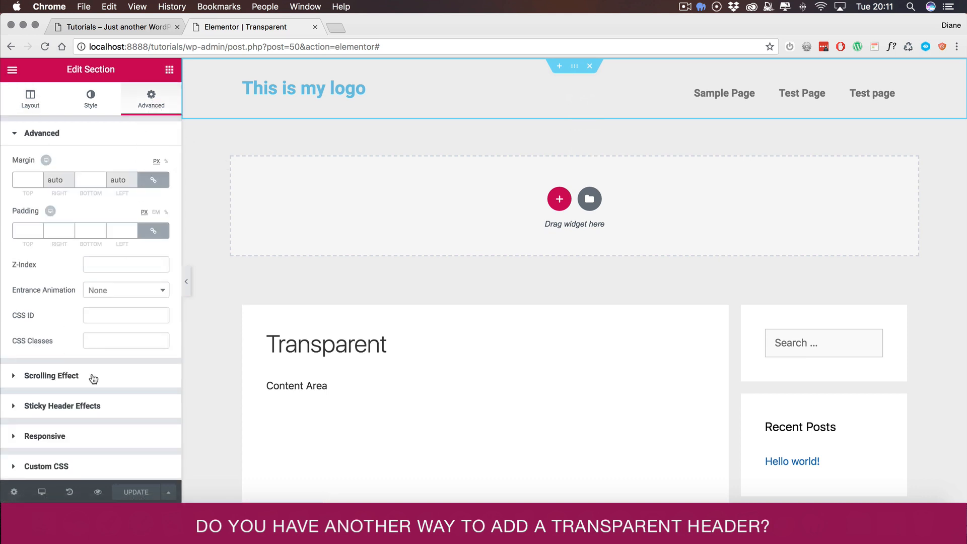
left_click(51, 375)
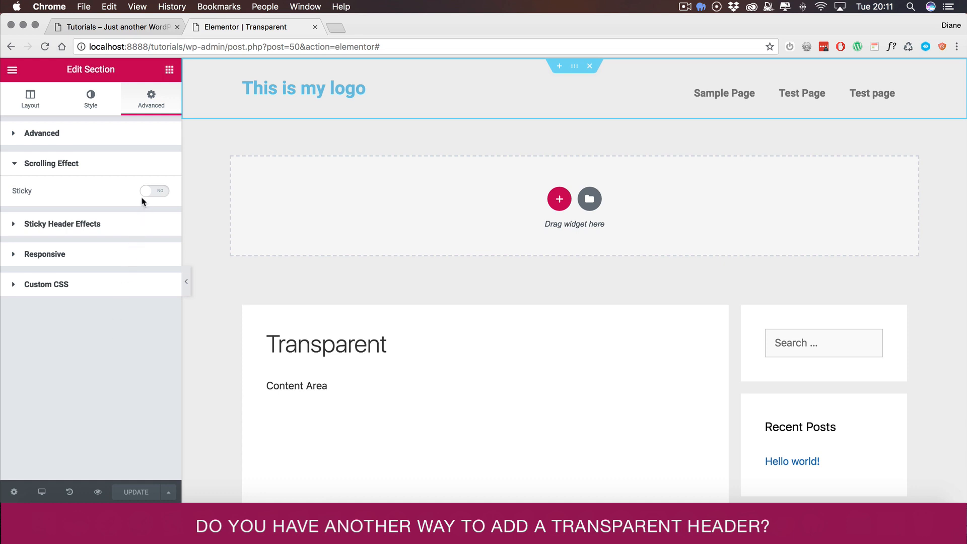
left_click(155, 190)
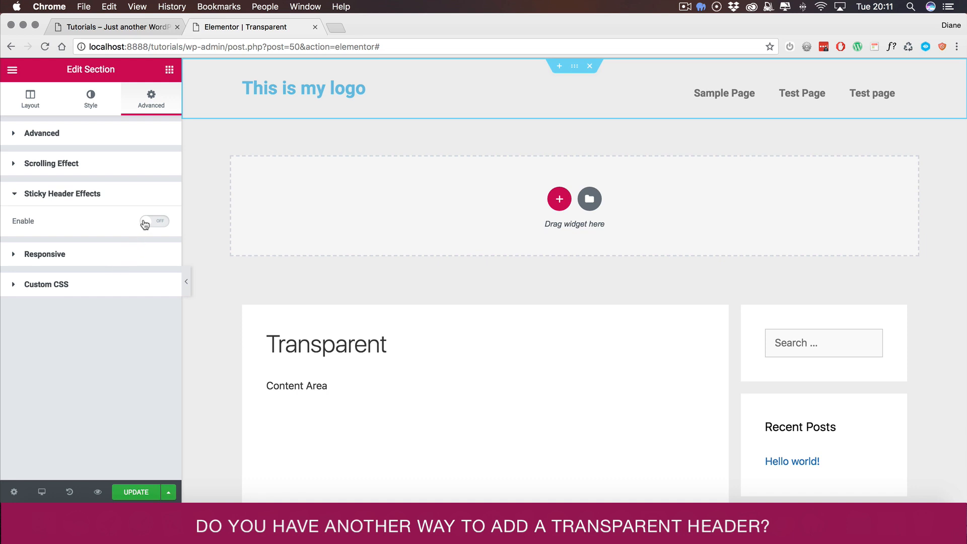
left_click(155, 221)
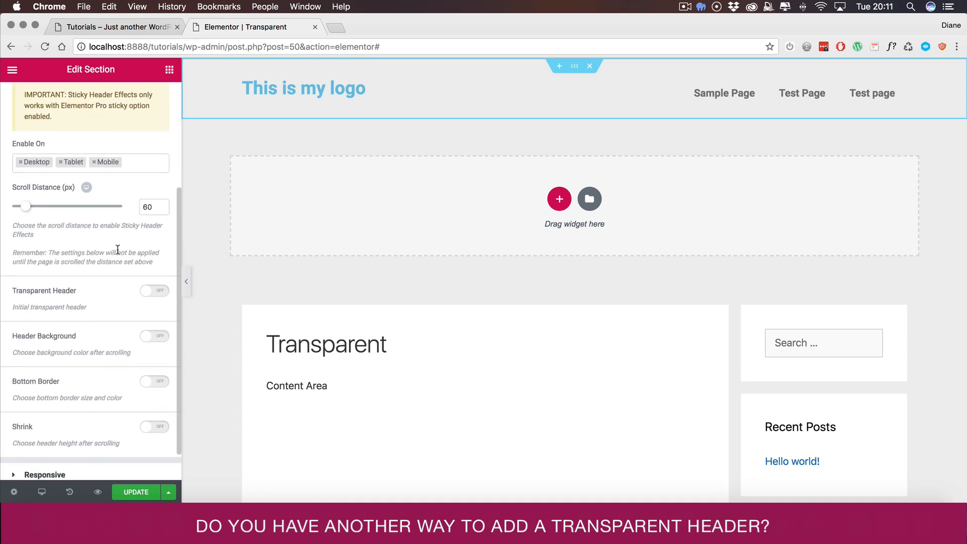
scroll("down", 3)
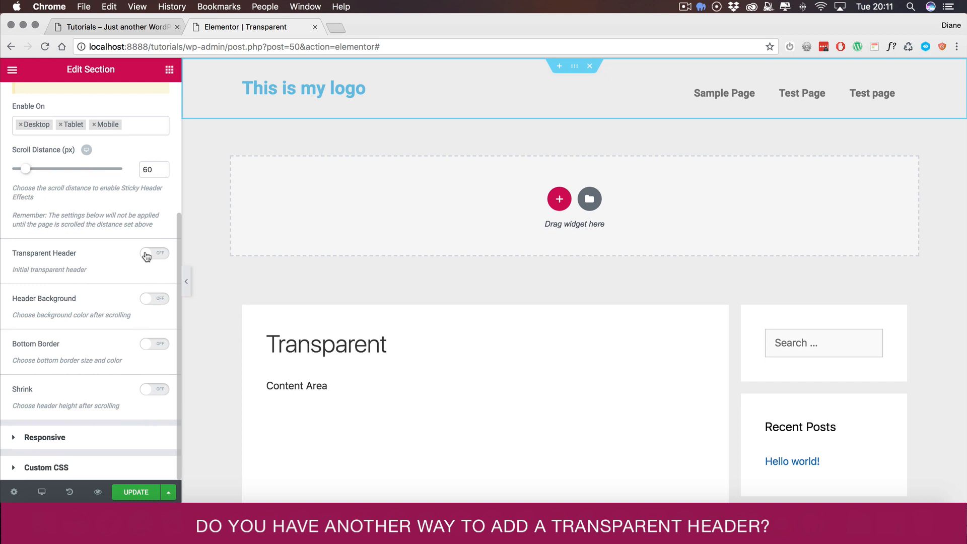
left_click(154, 254)
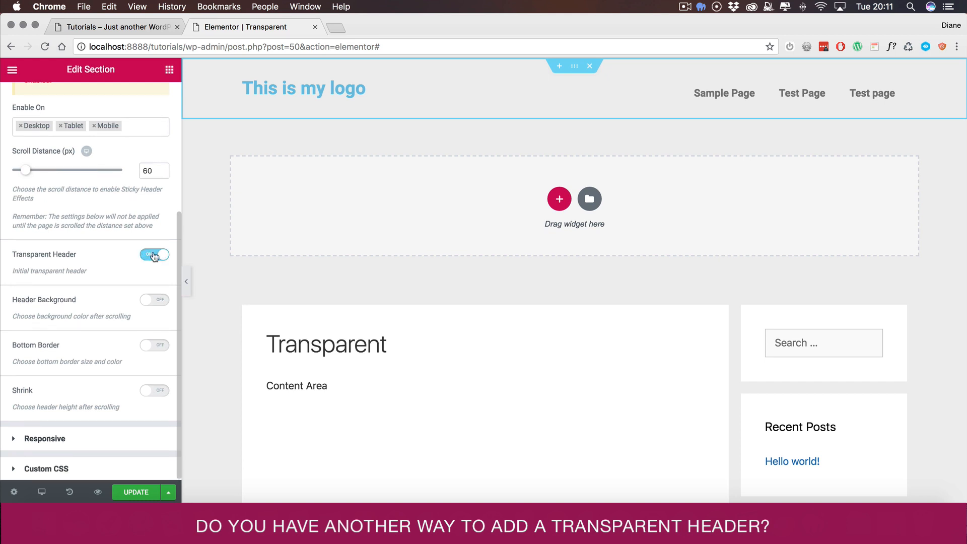
left_click(154, 255)
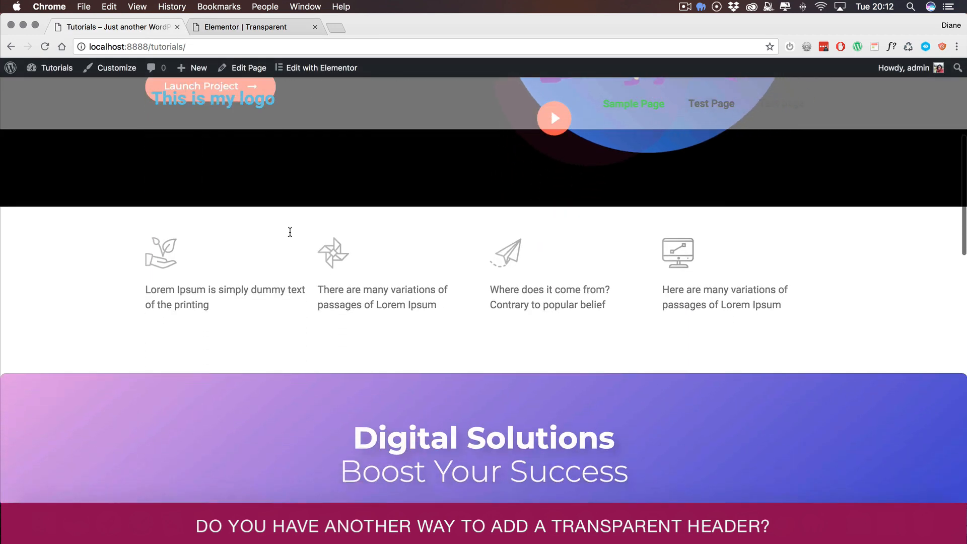
Scroll the live homepage to test the transparent header, then return to the Elementor editor.
scroll("down", 3)
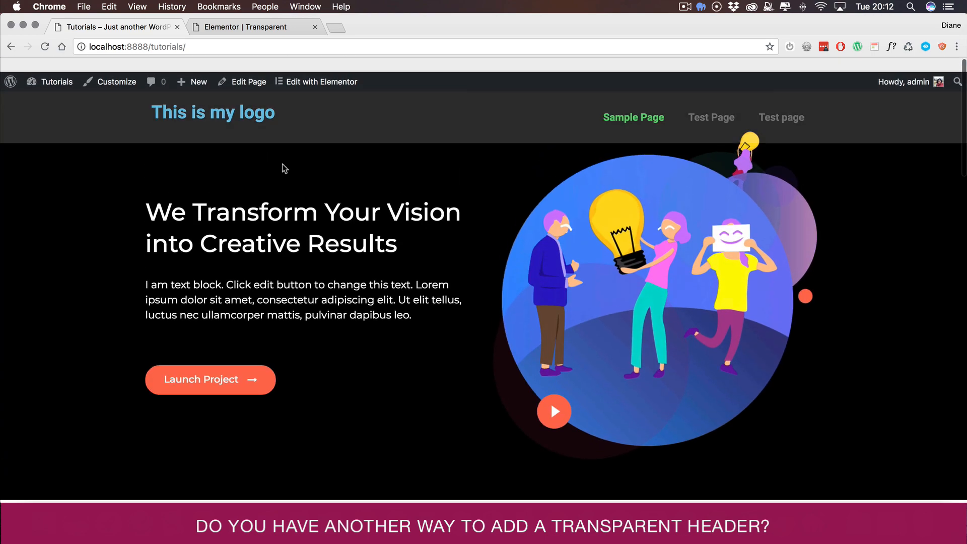
scroll("down", 3)
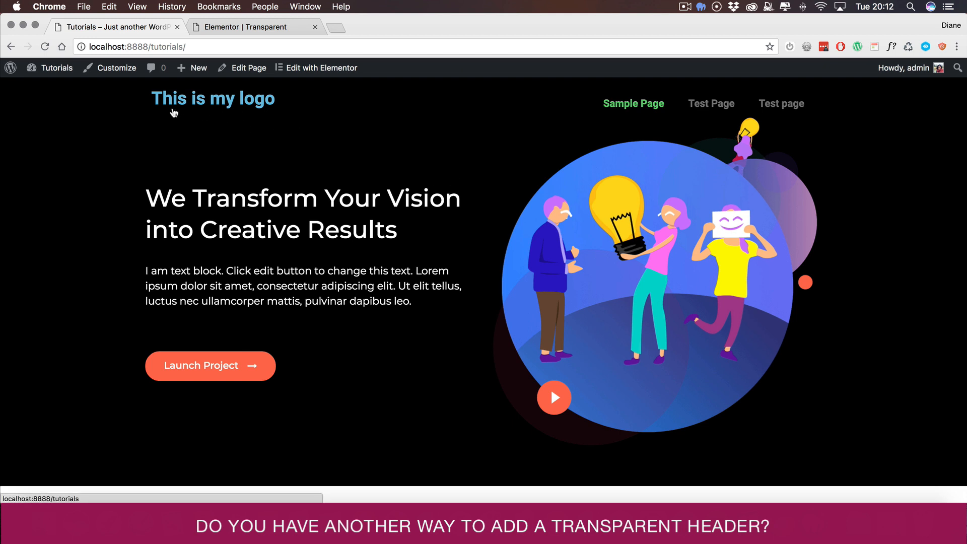
mouse_move(450, 140)
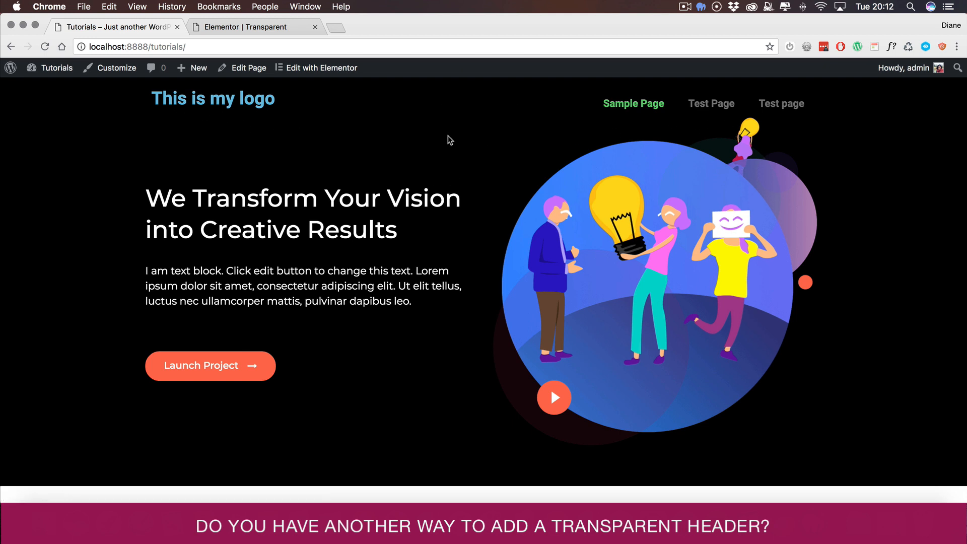
left_click(253, 26)
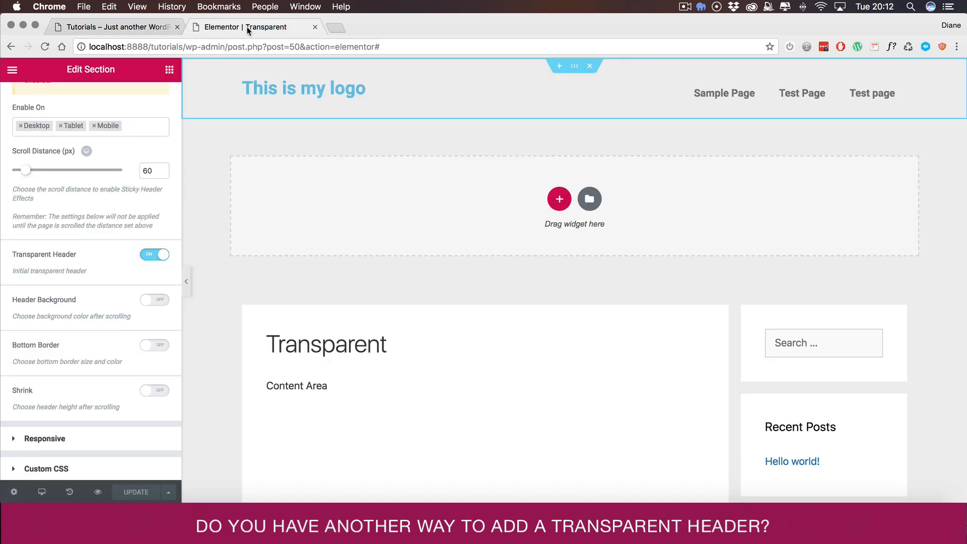
Set the logo heading's text color to white, then open the Nav Menu's style settings.
left_click(304, 88)
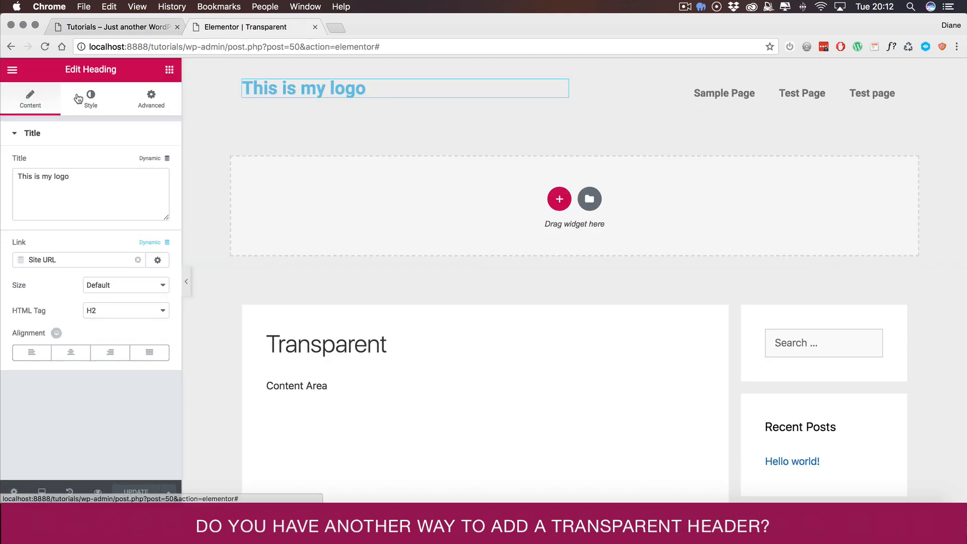
left_click(90, 99)
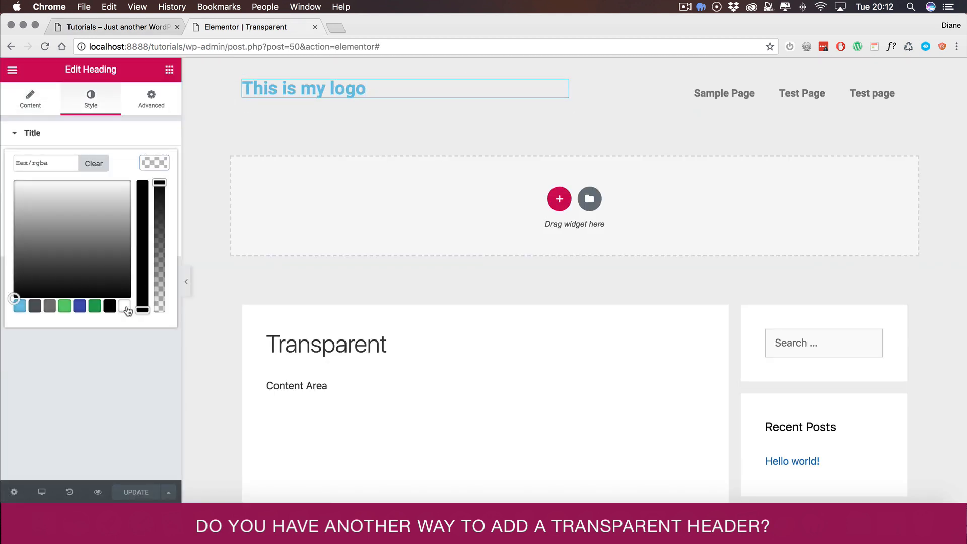
left_click(740, 93)
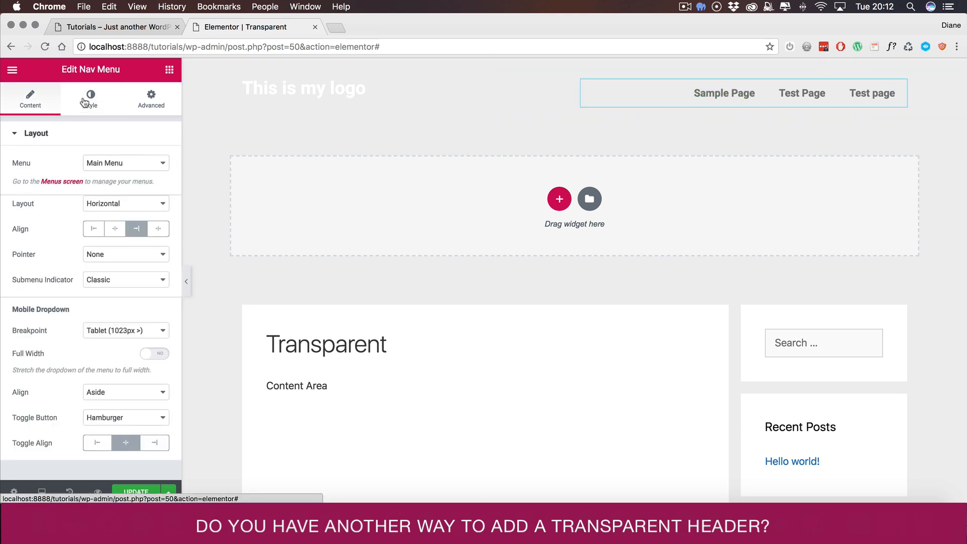
left_click(90, 99)
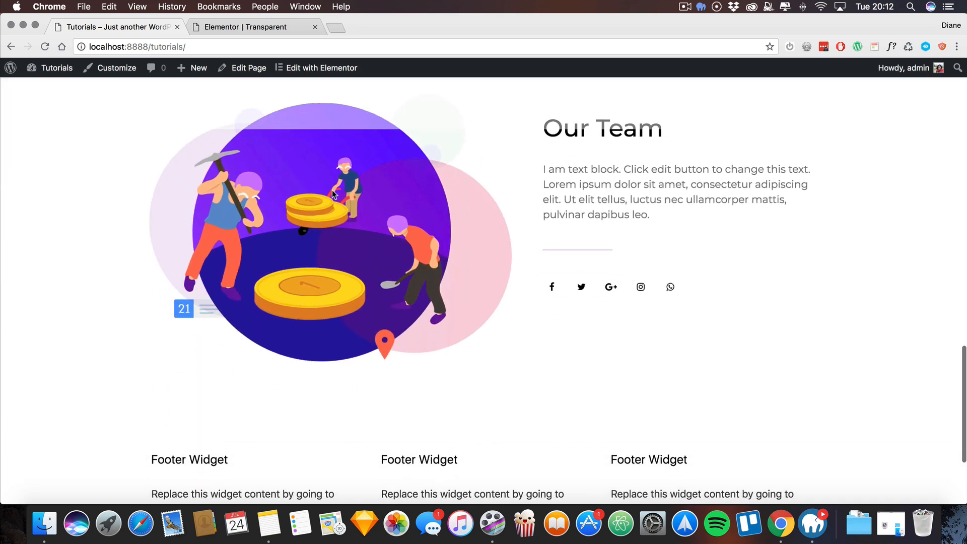
scroll("up", 3)
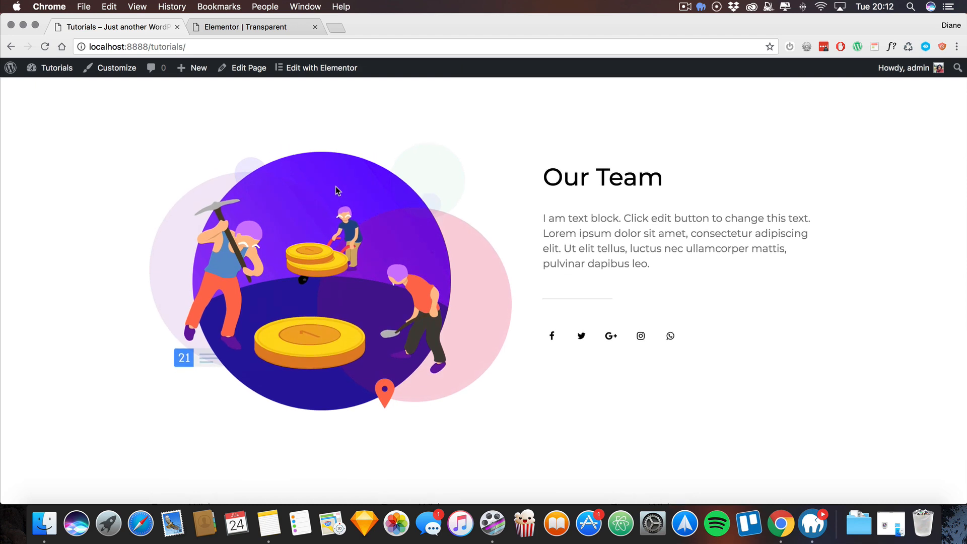
scroll("down", 3)
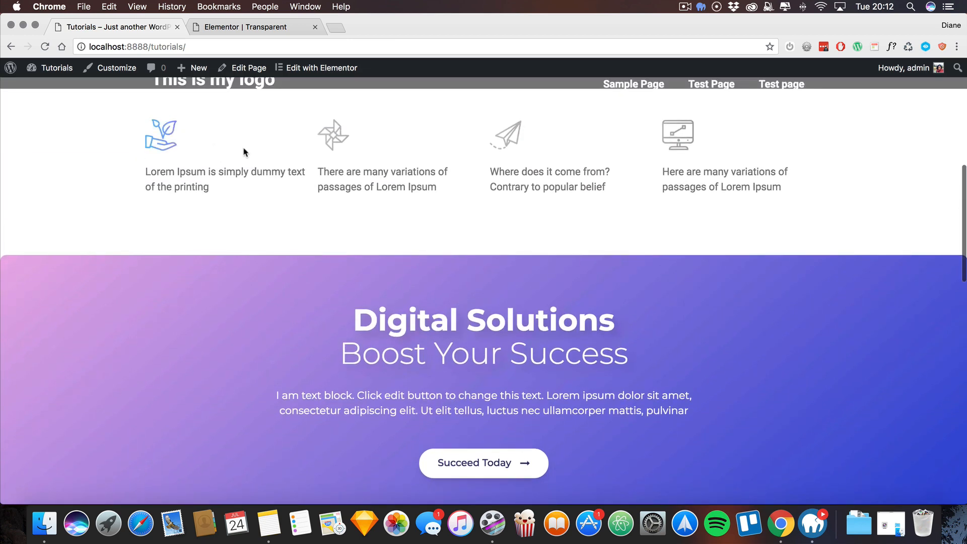
scroll("down", 3)
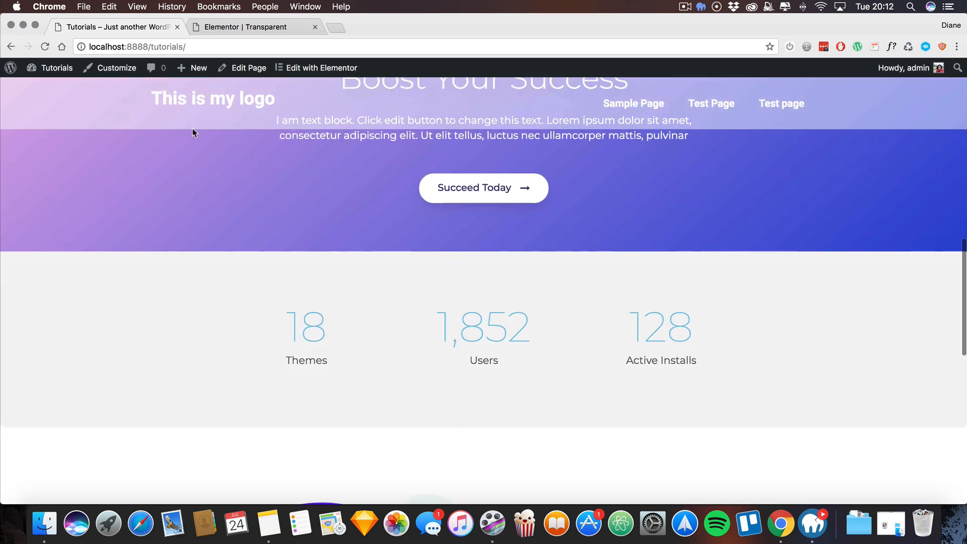
scroll("down", 3)
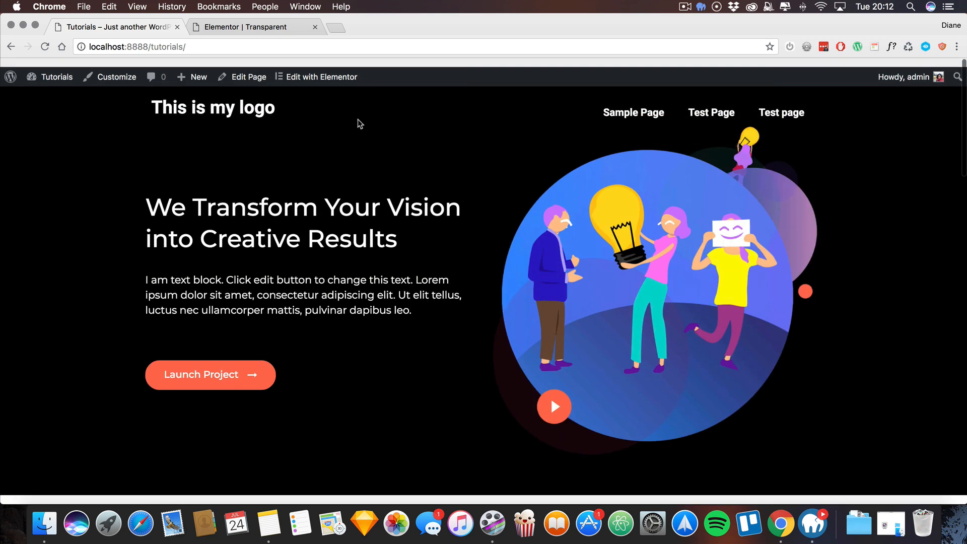
Turn on a #262626 after-scroll header background under Sticky Header Effects and save.
left_click(321, 76)
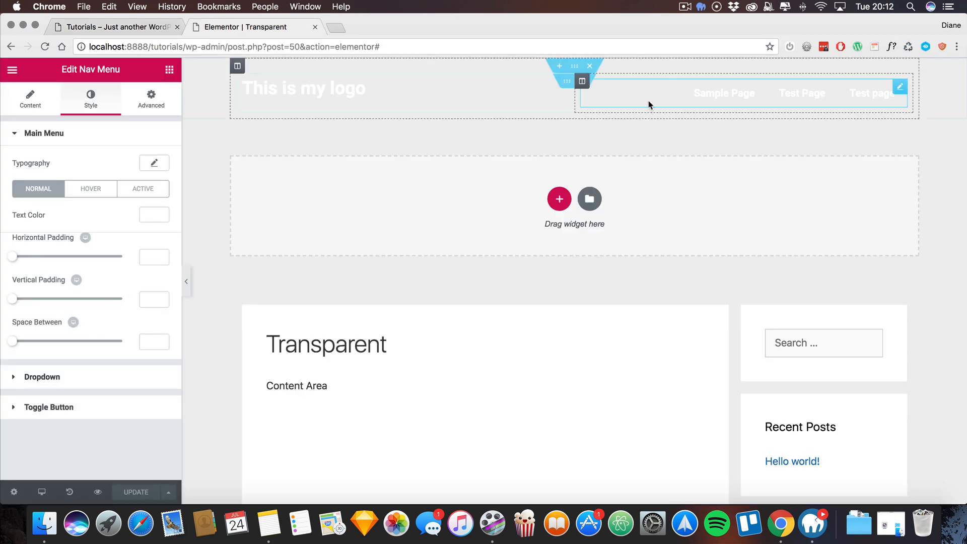
left_click(573, 66)
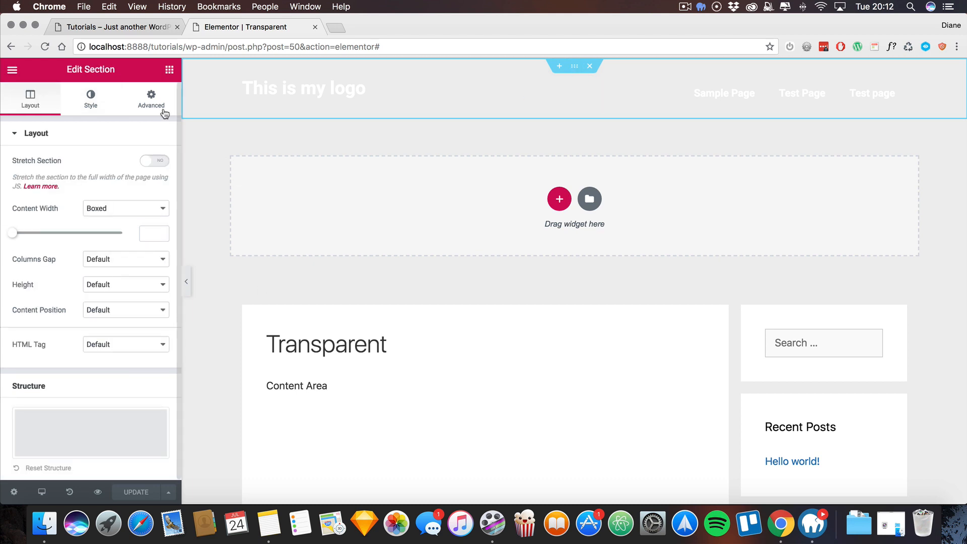
left_click(150, 98)
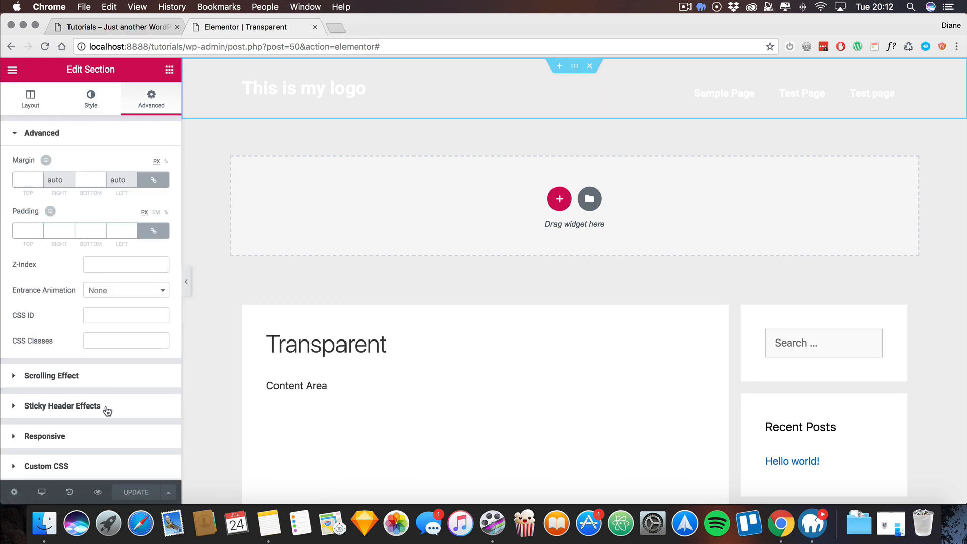
left_click(62, 406)
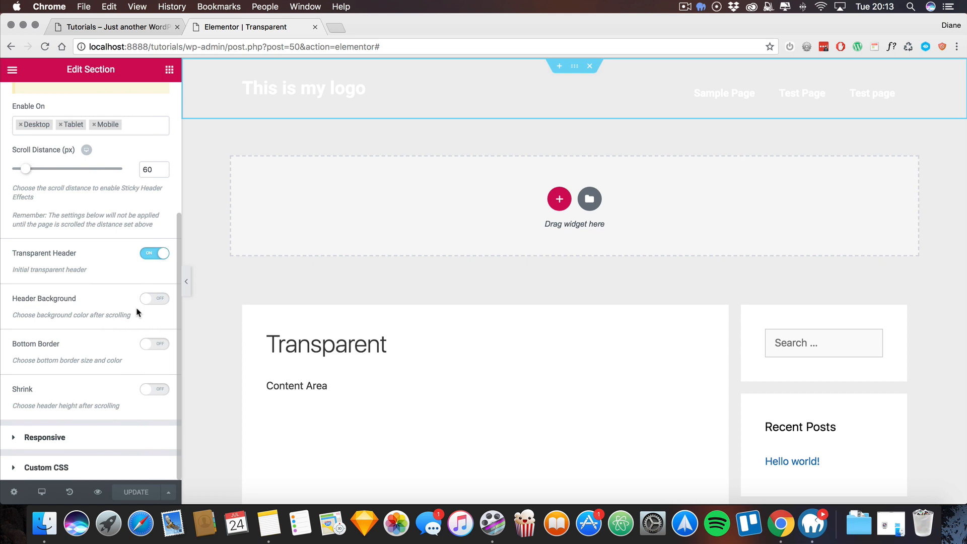
mouse_move(149, 300)
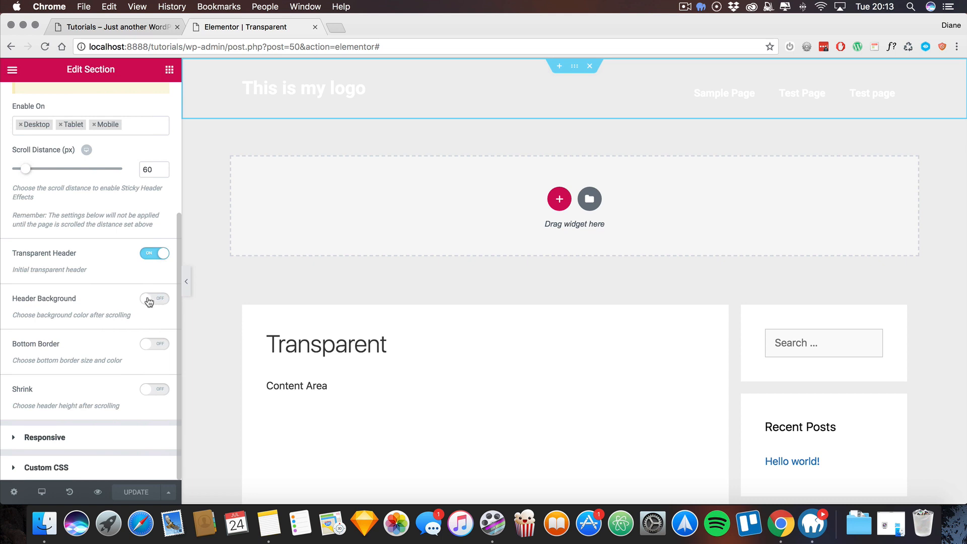
left_click(154, 301)
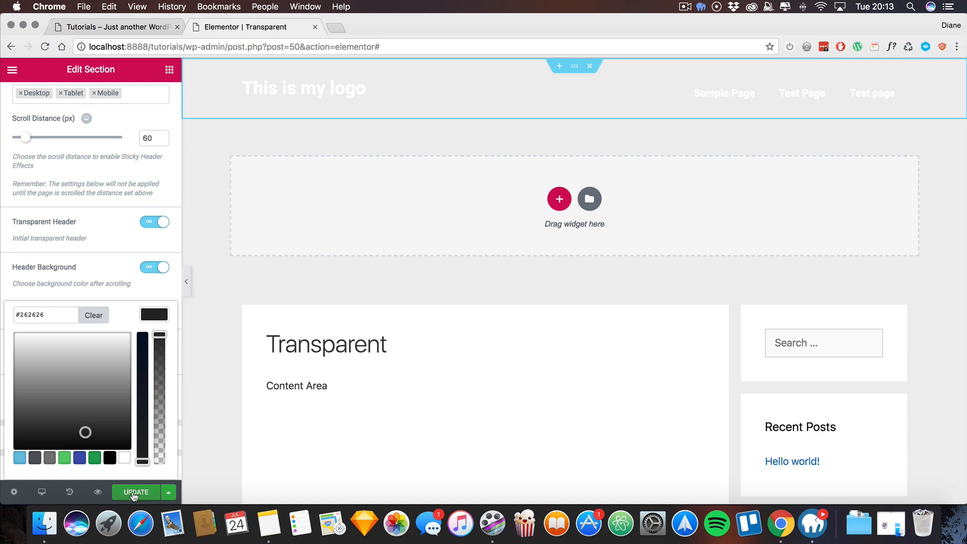
left_click(110, 27)
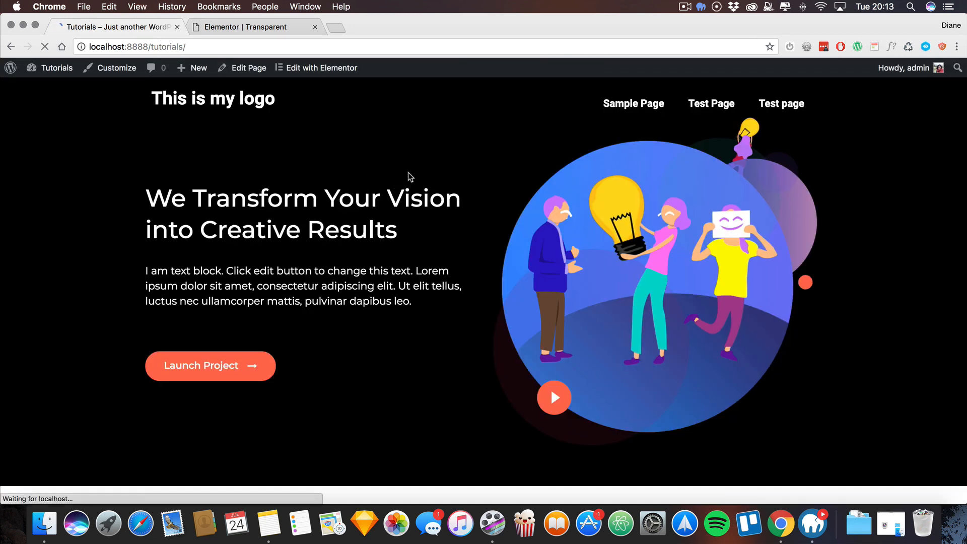
Scroll the live page to confirm the header background turns dark grey.
scroll("down", 3)
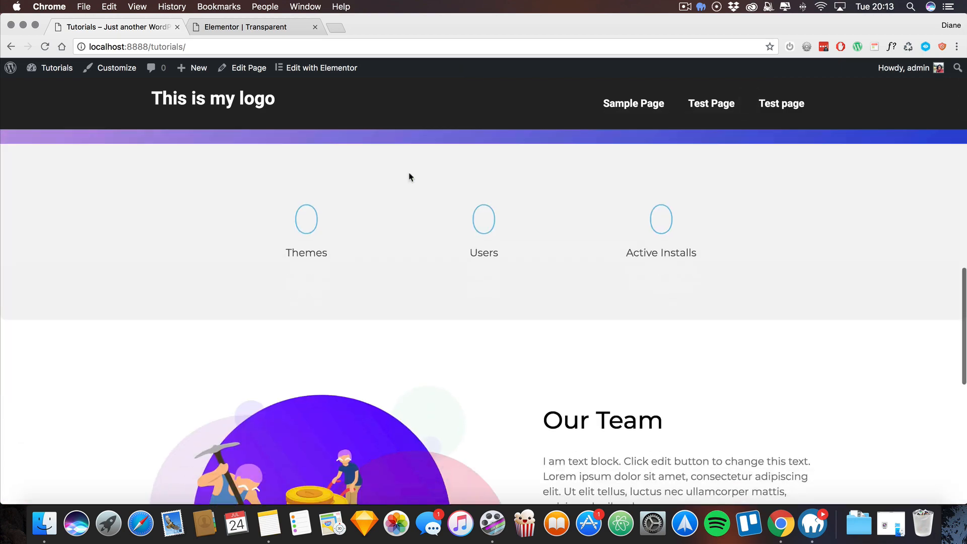
scroll("down", 3)
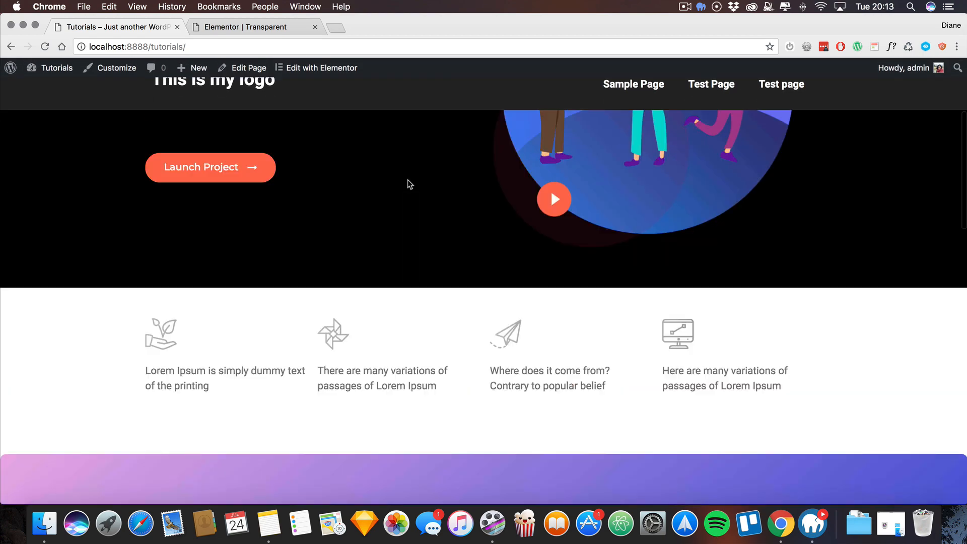
scroll("down", 3)
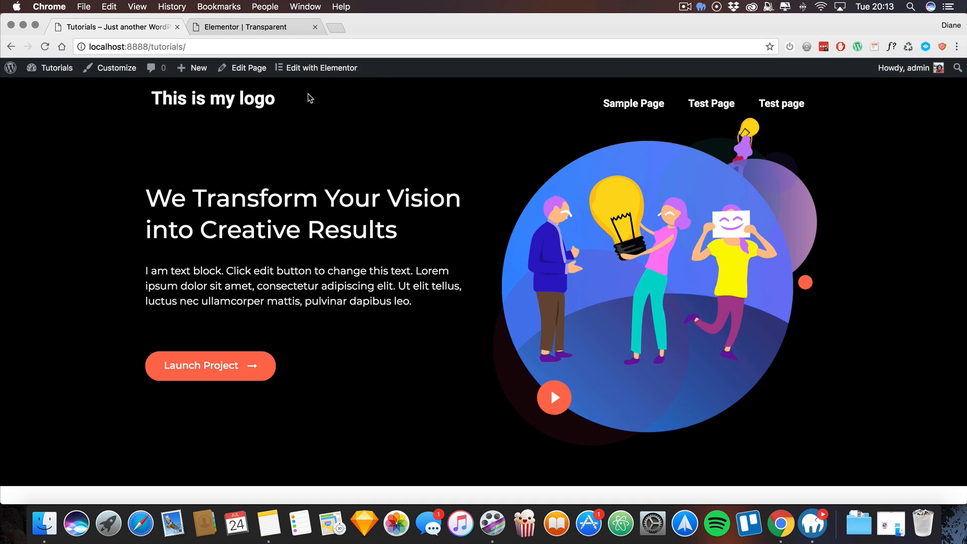
mouse_move(320, 160)
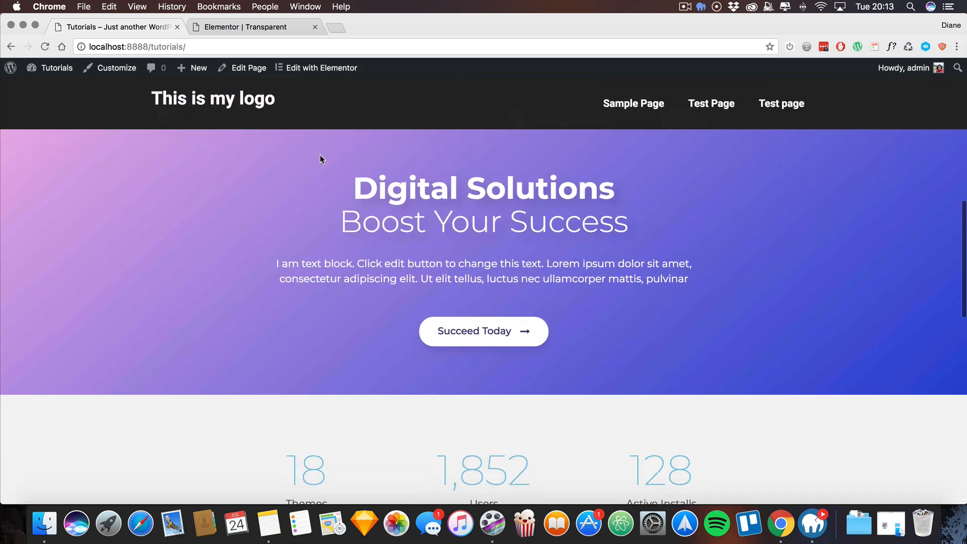
scroll("down", 3)
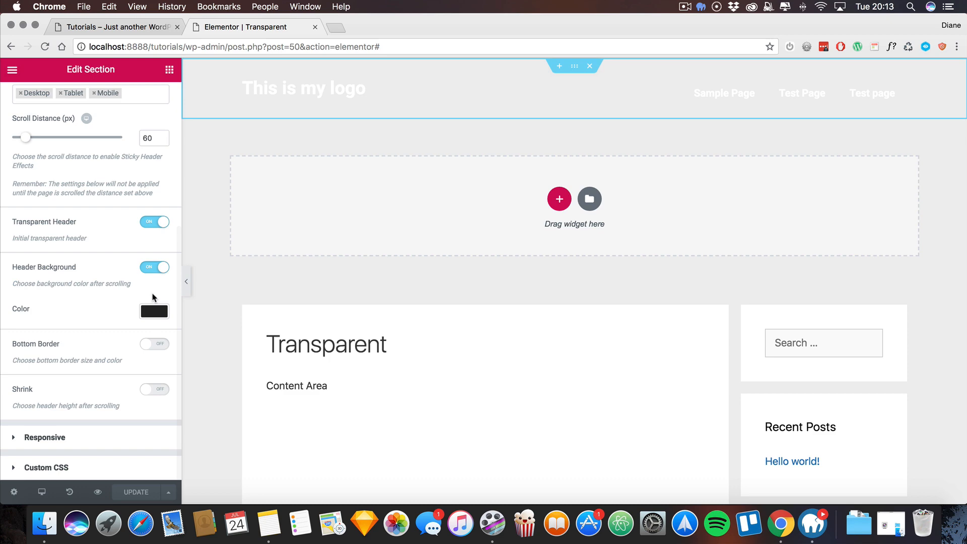
Switch to the live site and scroll down to the footer and back to the hero.
left_click(153, 311)
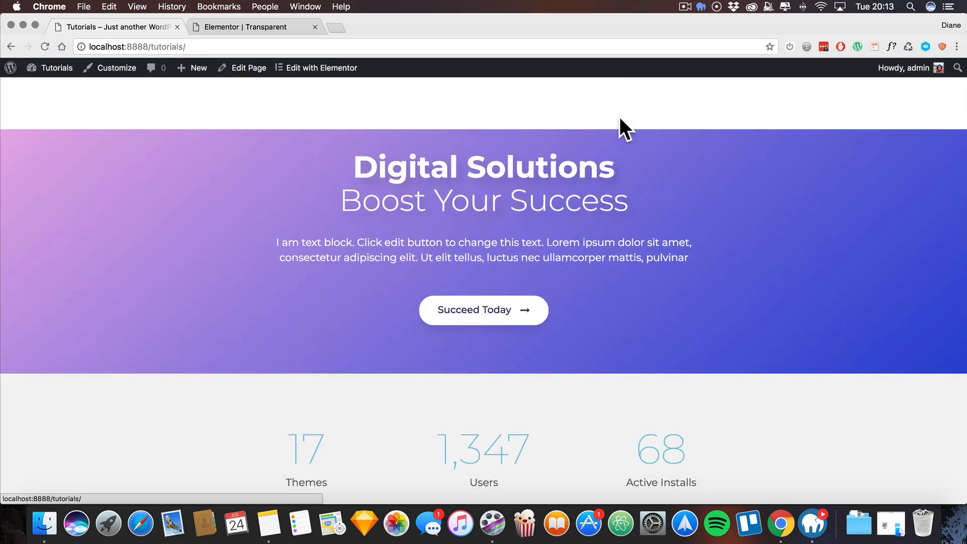
scroll("down", 3)
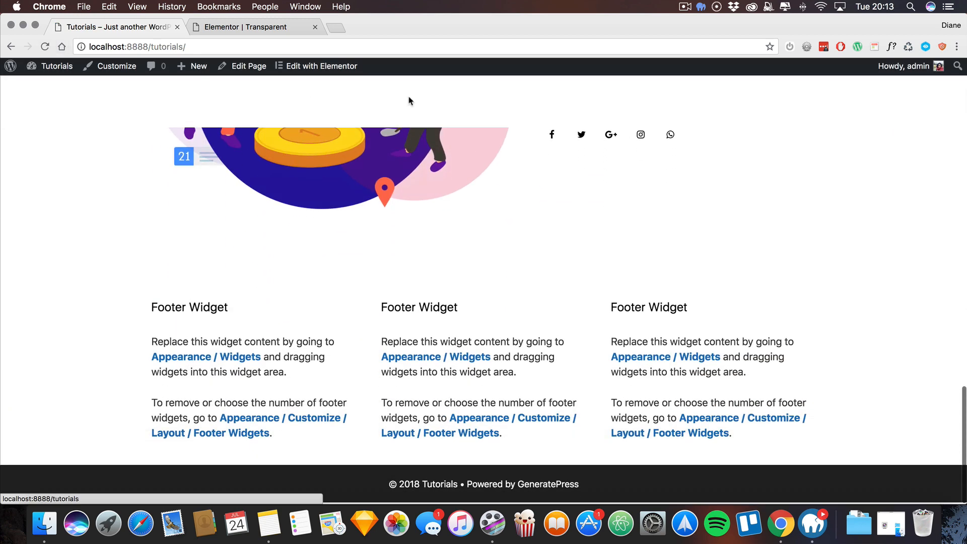
scroll("up", 3)
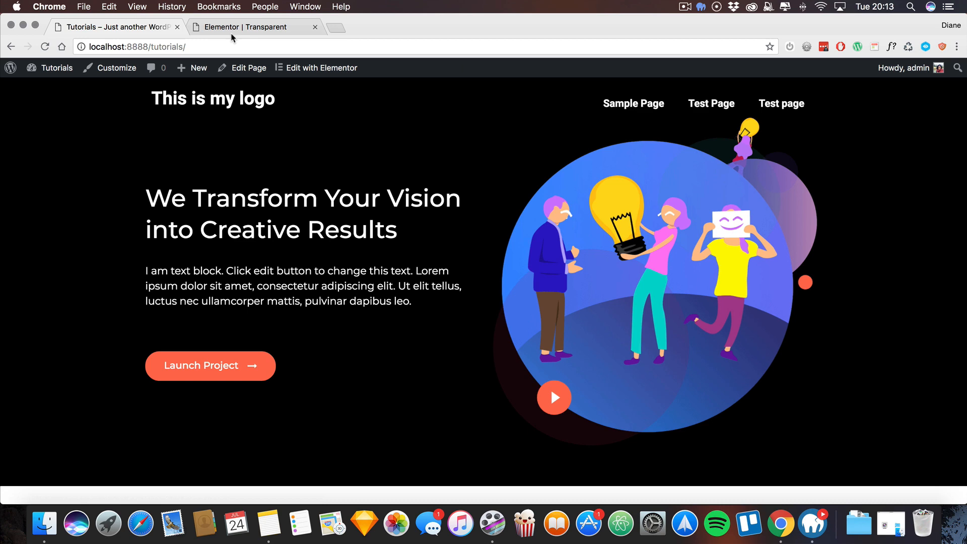
Give the logo heading the CSS class 'roblox' in Advanced settings and update the page.
left_click(321, 68)
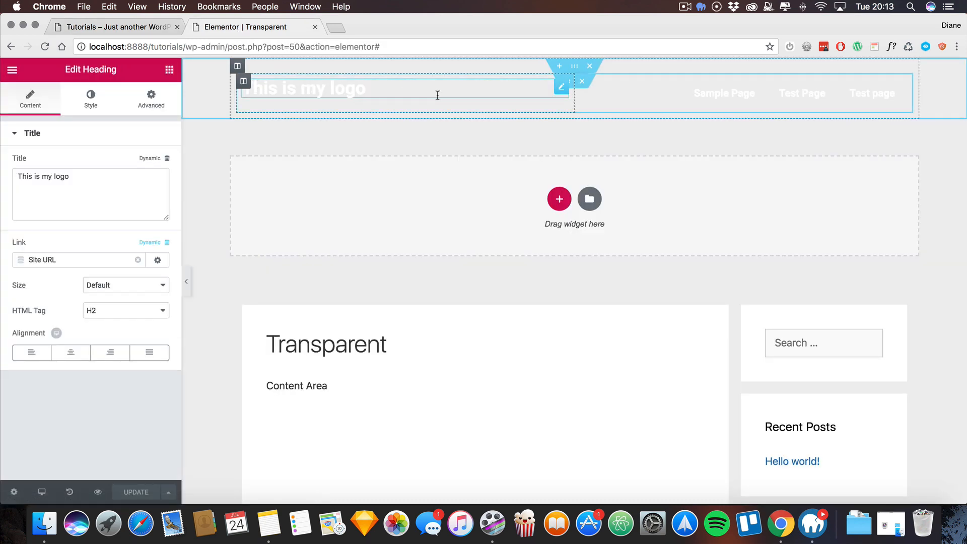
left_click(150, 99)
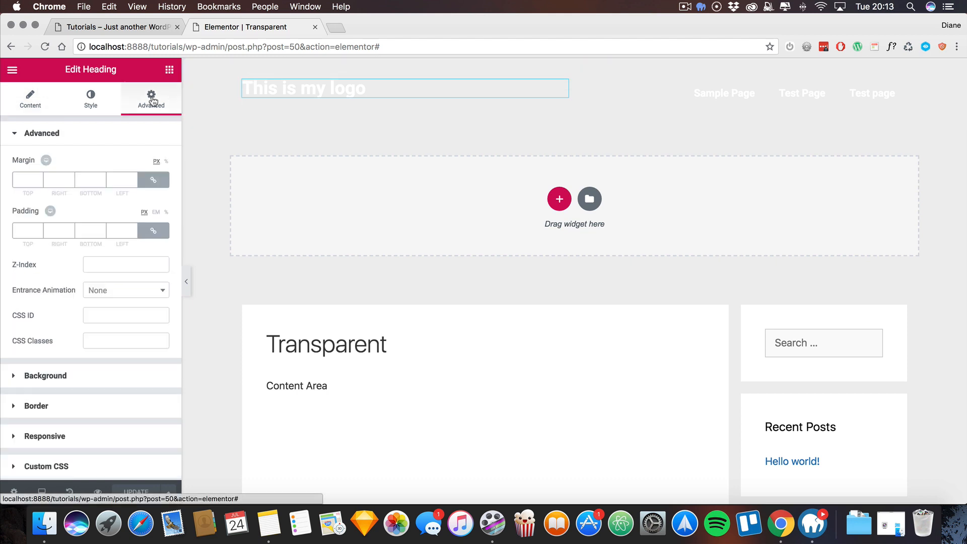
type("r")
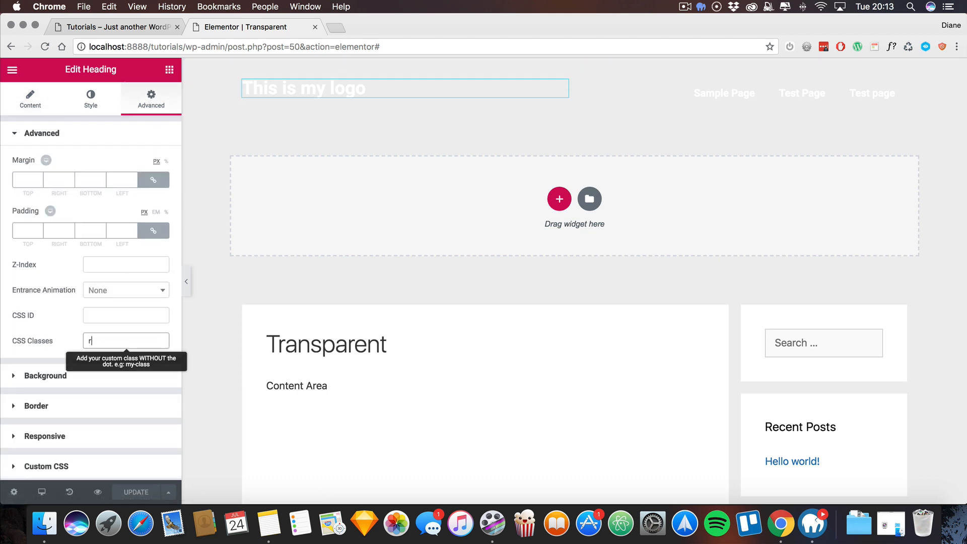
type("oblox")
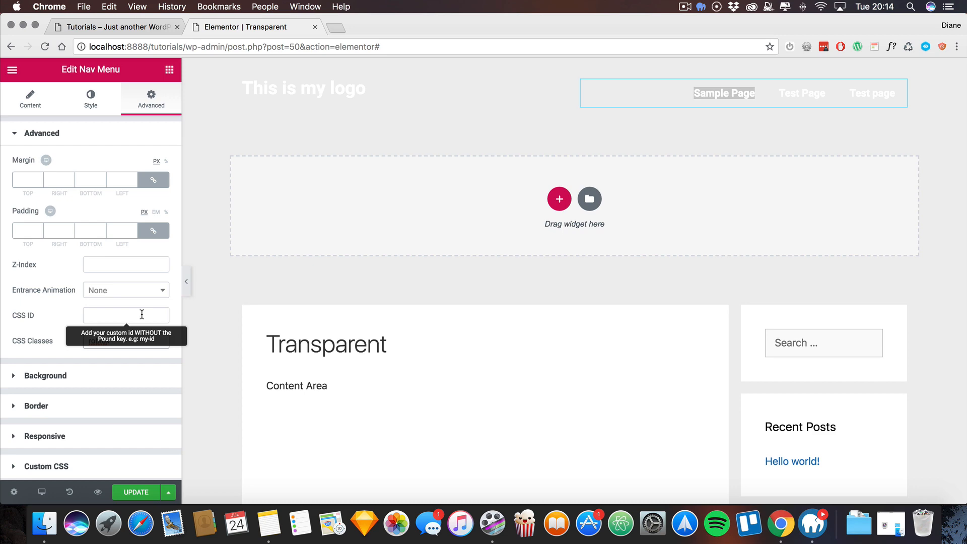
left_click(117, 27)
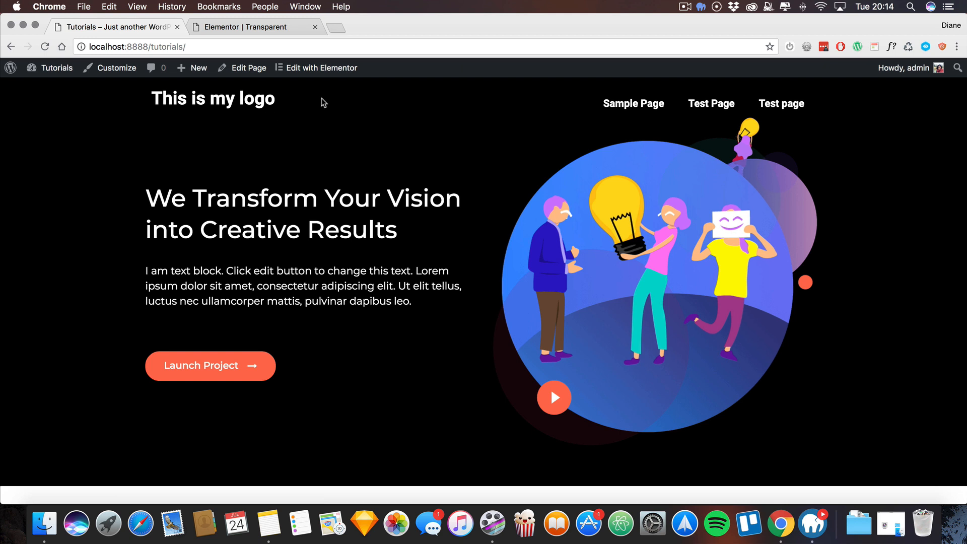
mouse_move(313, 101)
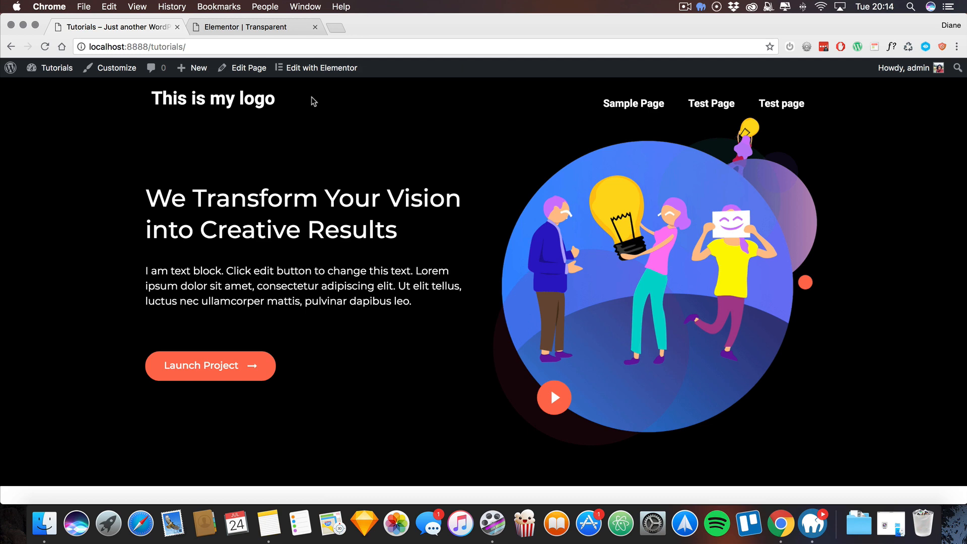
scroll("down", 3)
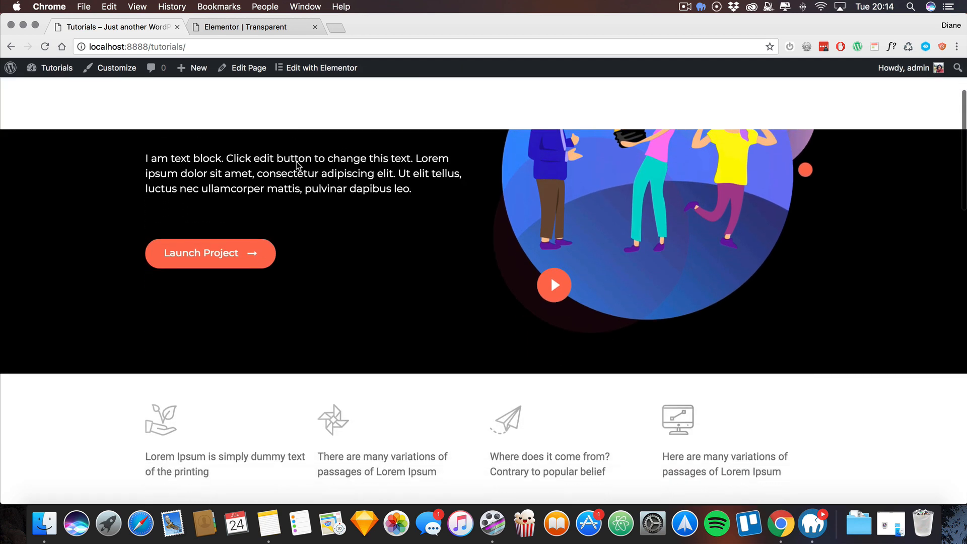
scroll("down", 3)
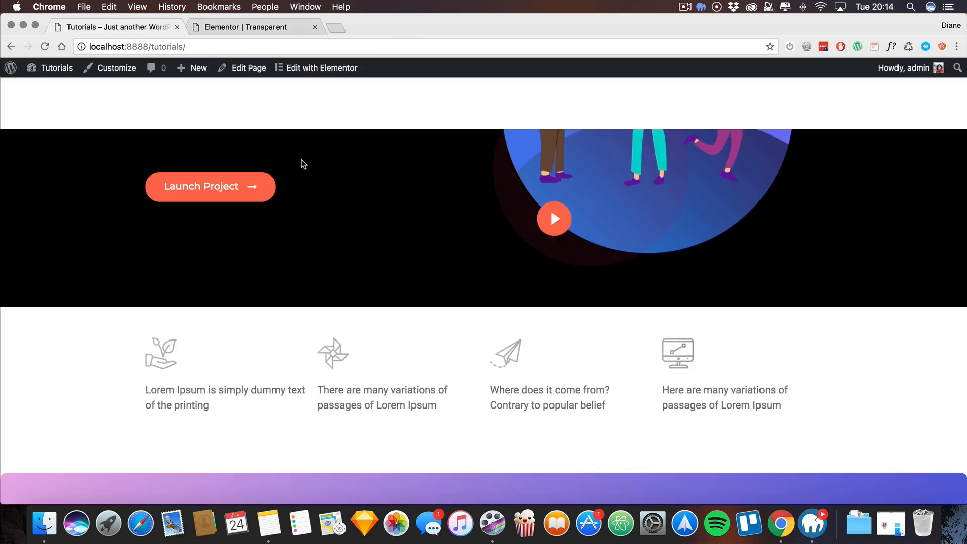
mouse_move(327, 130)
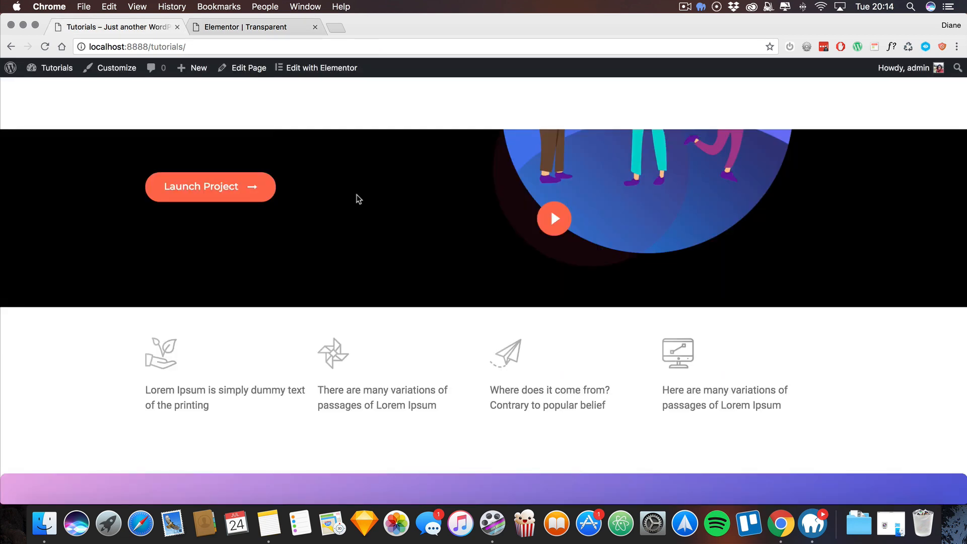
scroll("up", 3)
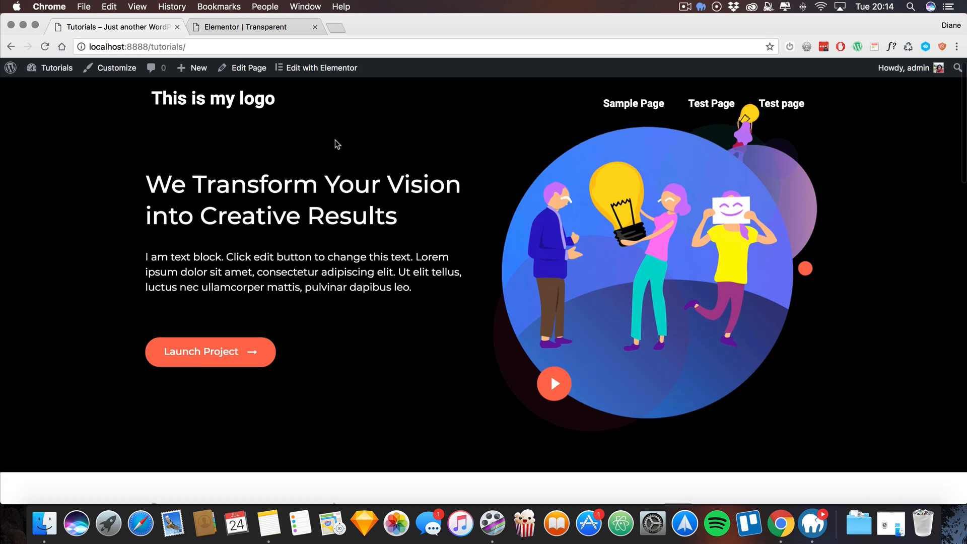
scroll("down", 3)
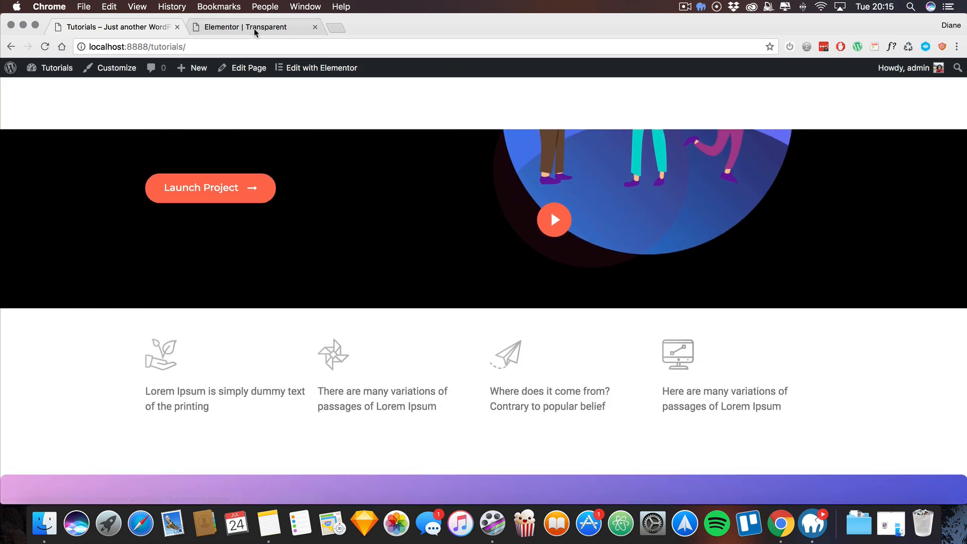
Back in the editor, select the whole header section and open its Advanced settings.
left_click(322, 68)
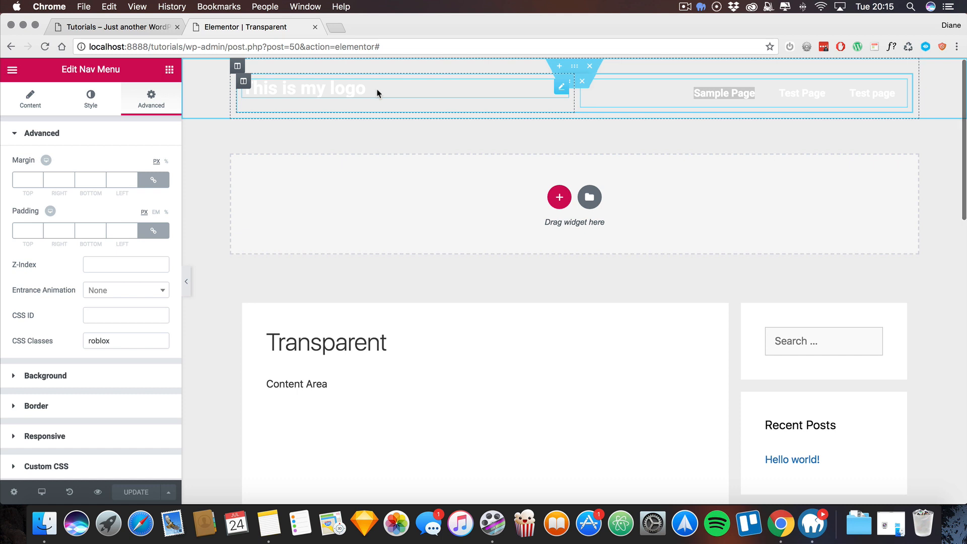
left_click(308, 88)
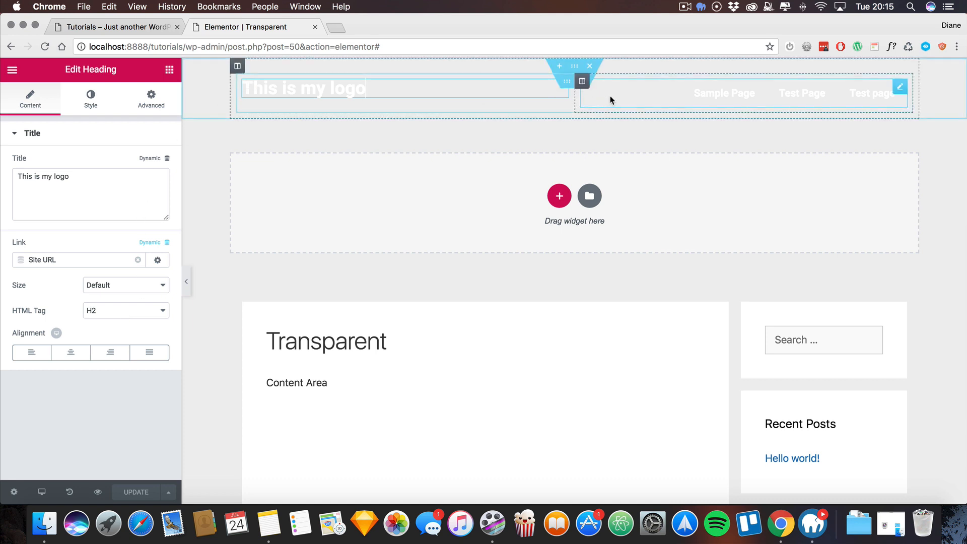
left_click(574, 66)
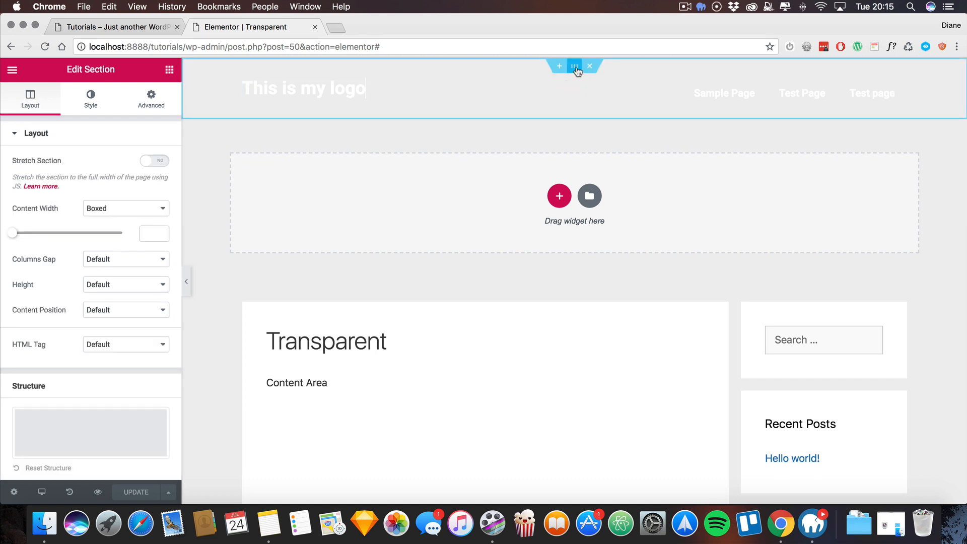
left_click(150, 98)
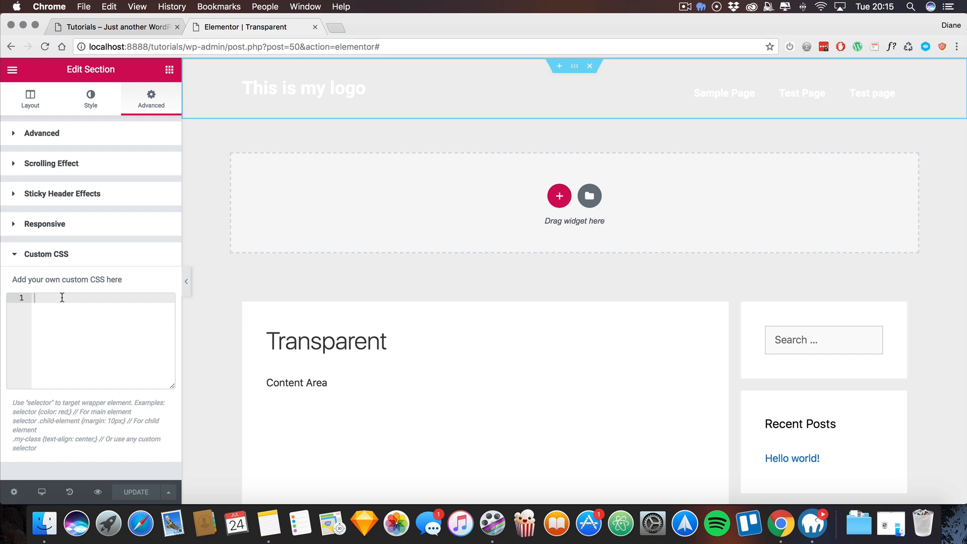
Enter the rule .she-header .roblox h2 {color:black;} in the header's Custom CSS.
type(".")
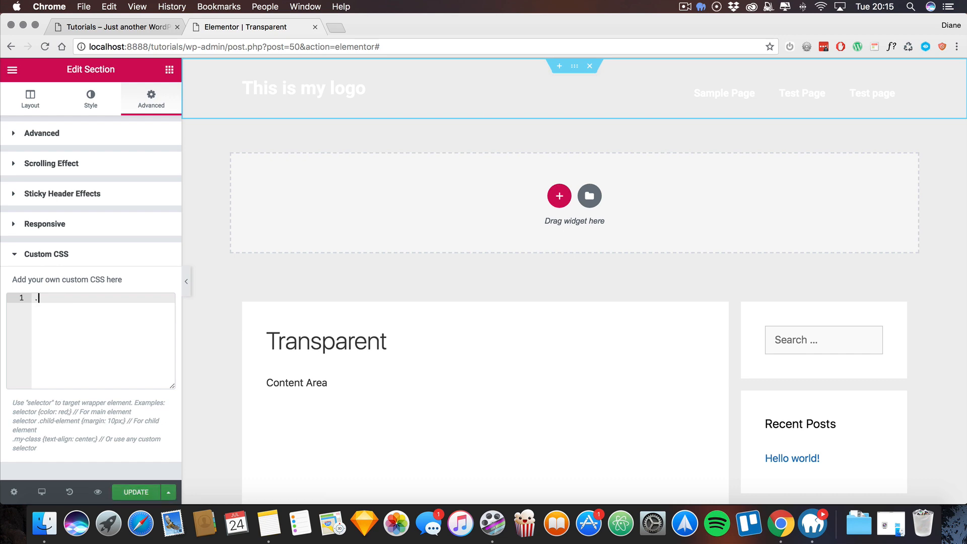
type(".she-hed")
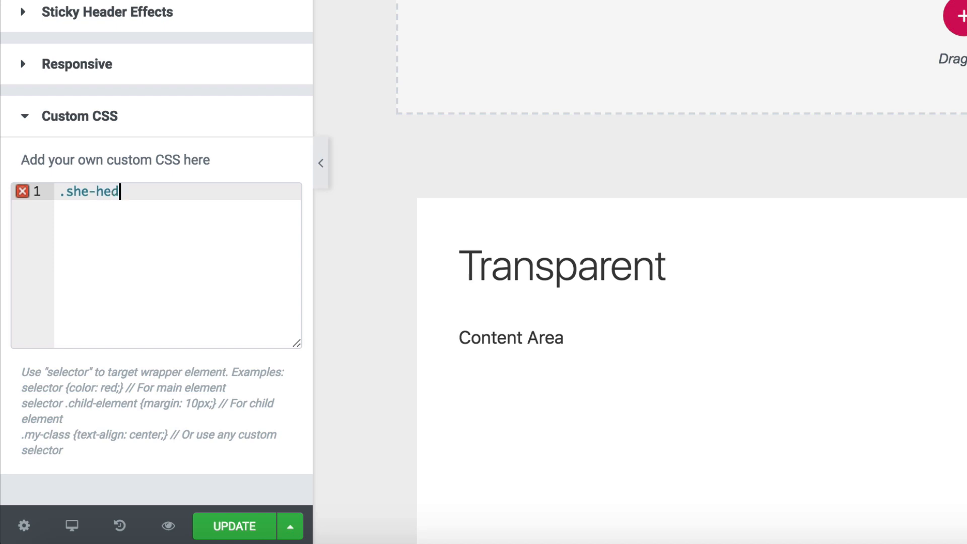
type("ader")
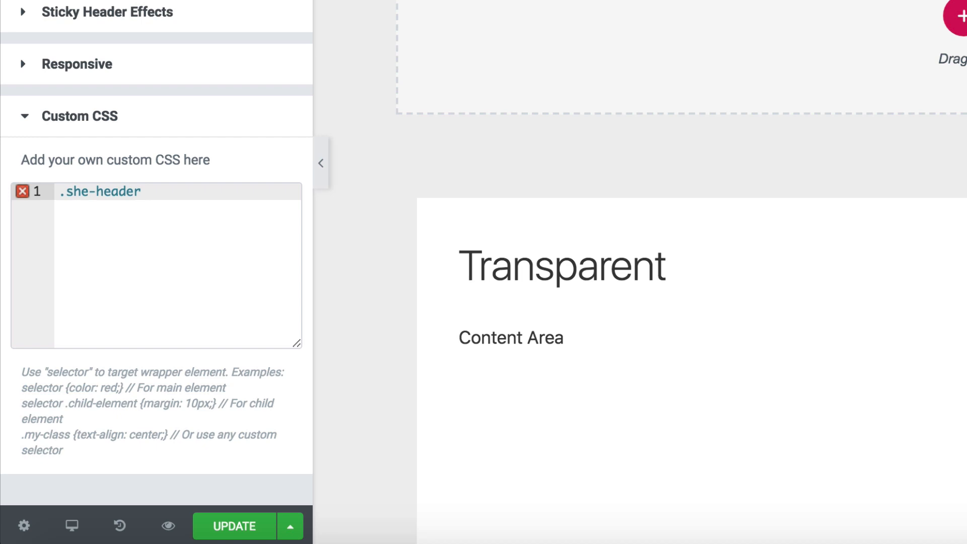
type(".")
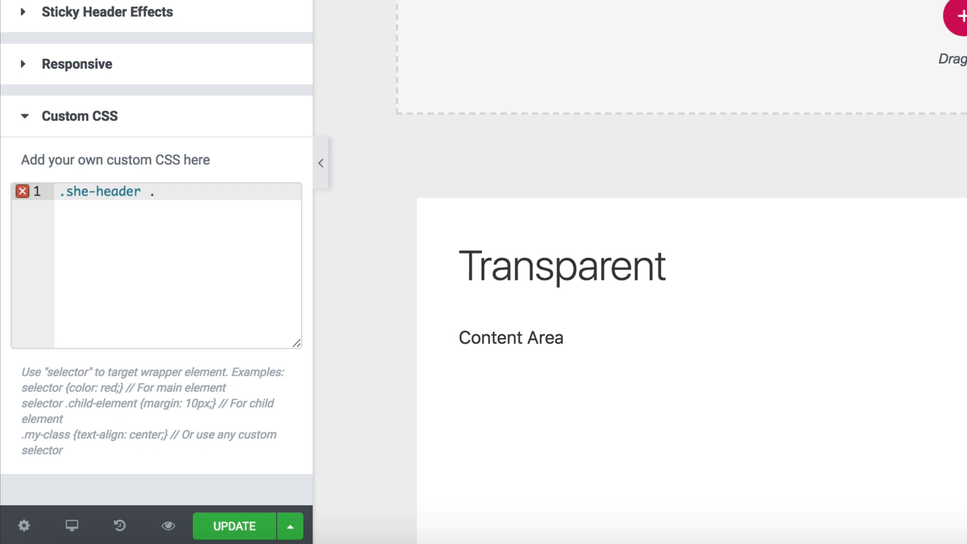
type("ro")
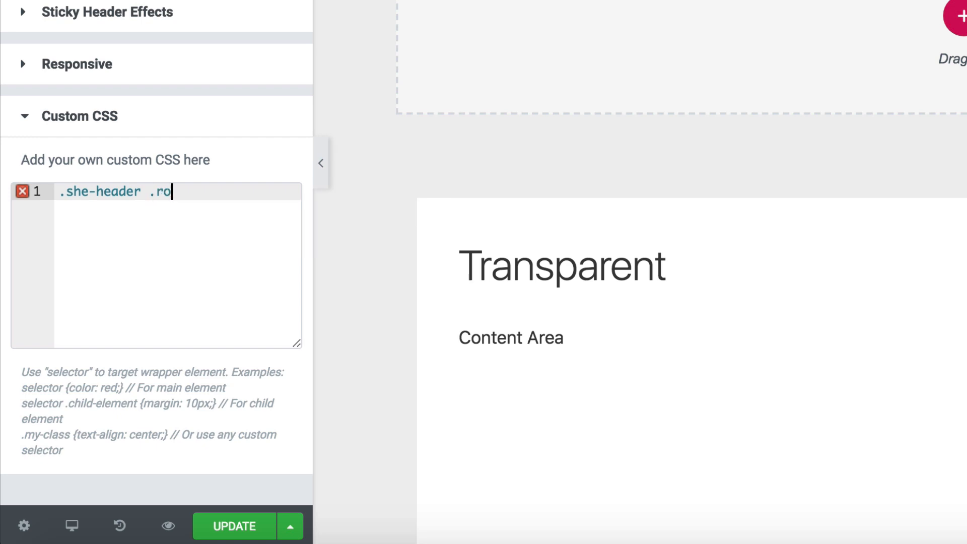
type("blox")
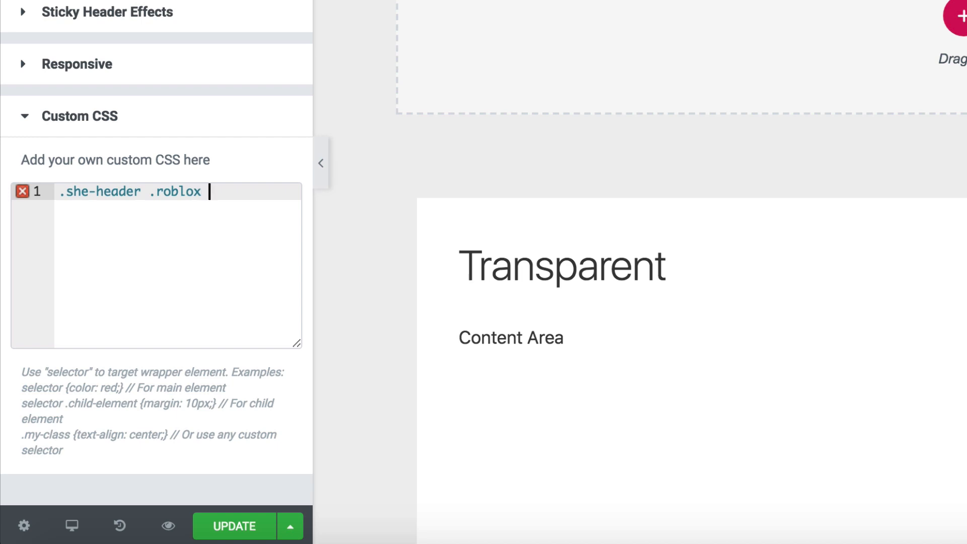
type("h2")
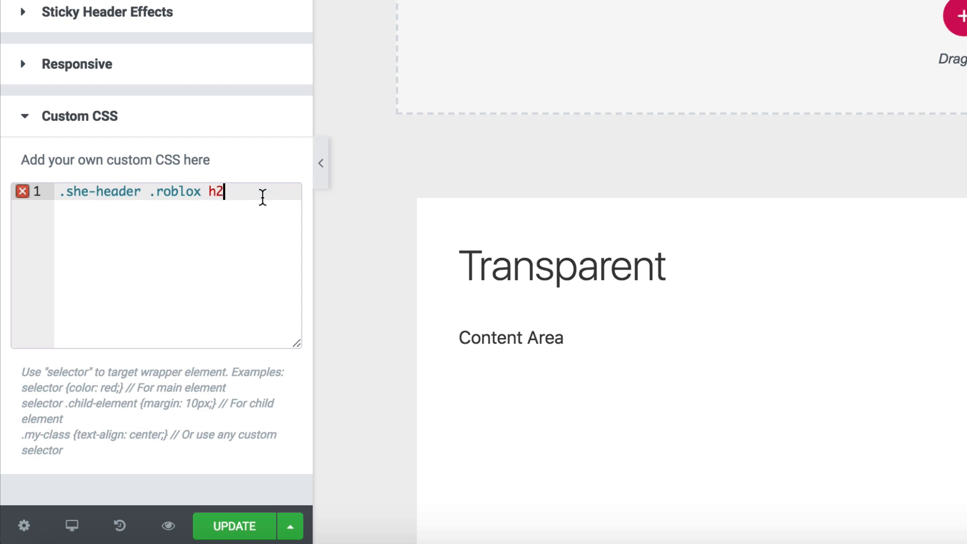
type("{color")
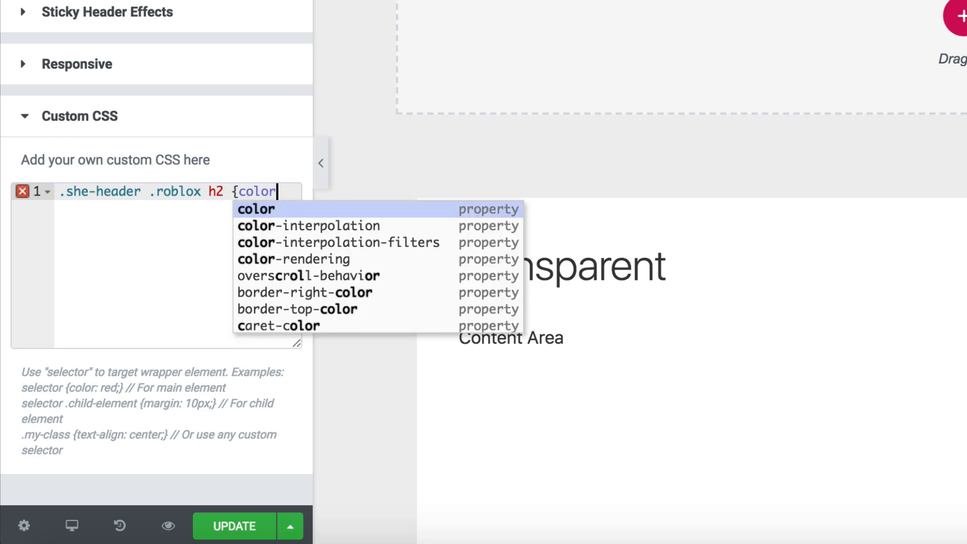
type(":black;")
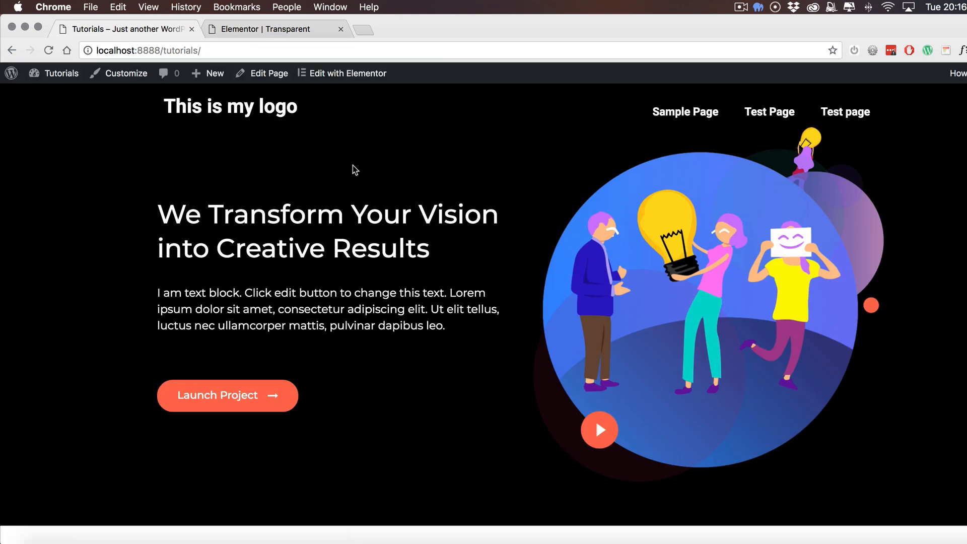
Add !important so the header rule reads color:black!important.
scroll("down", 3)
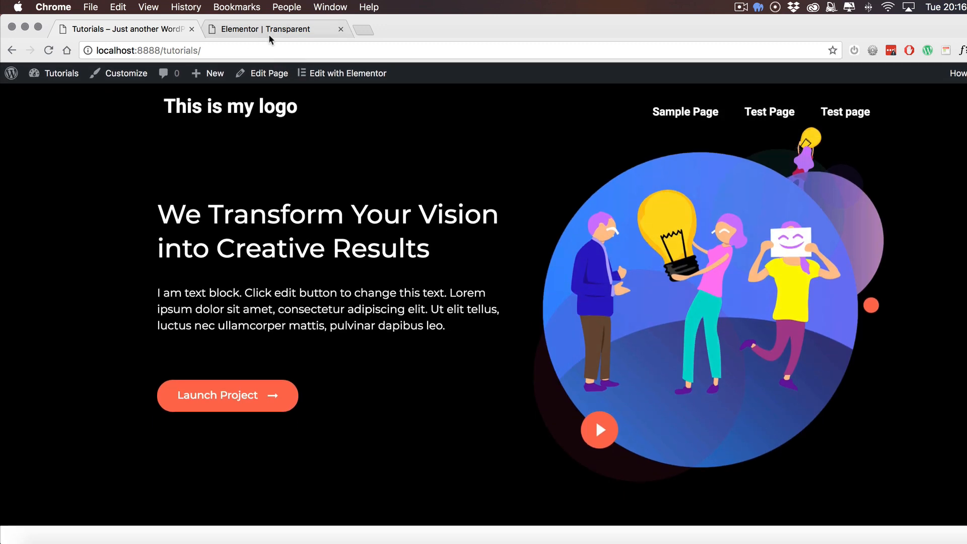
left_click(342, 74)
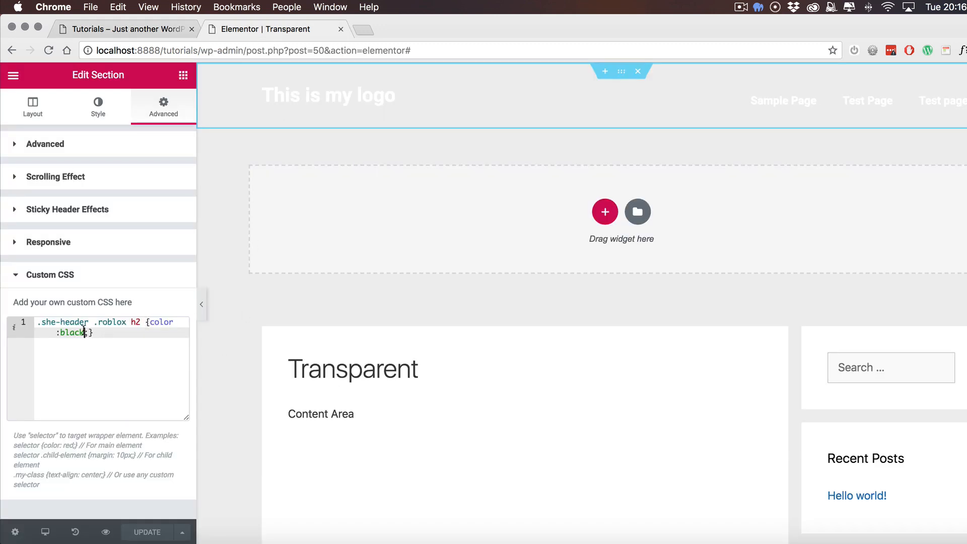
type("!important")
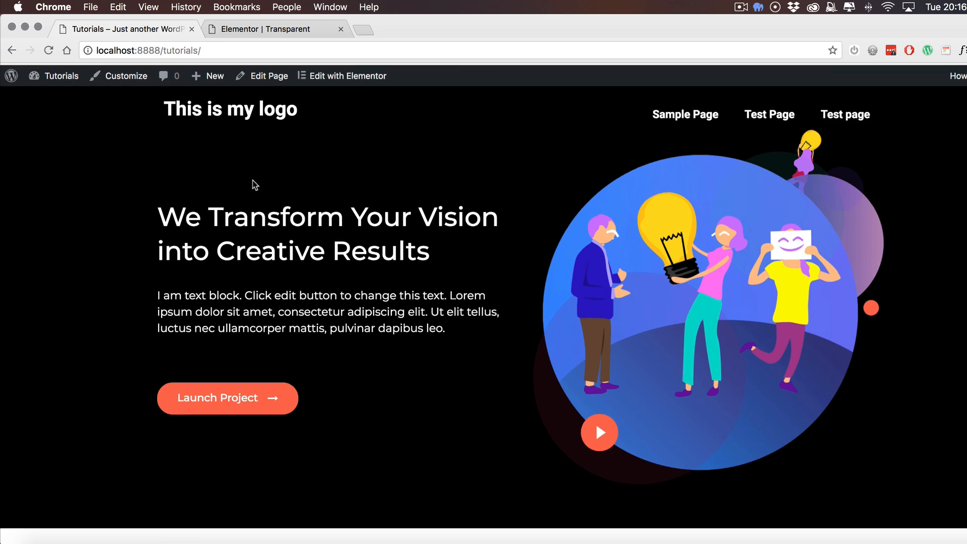
scroll("down", 3)
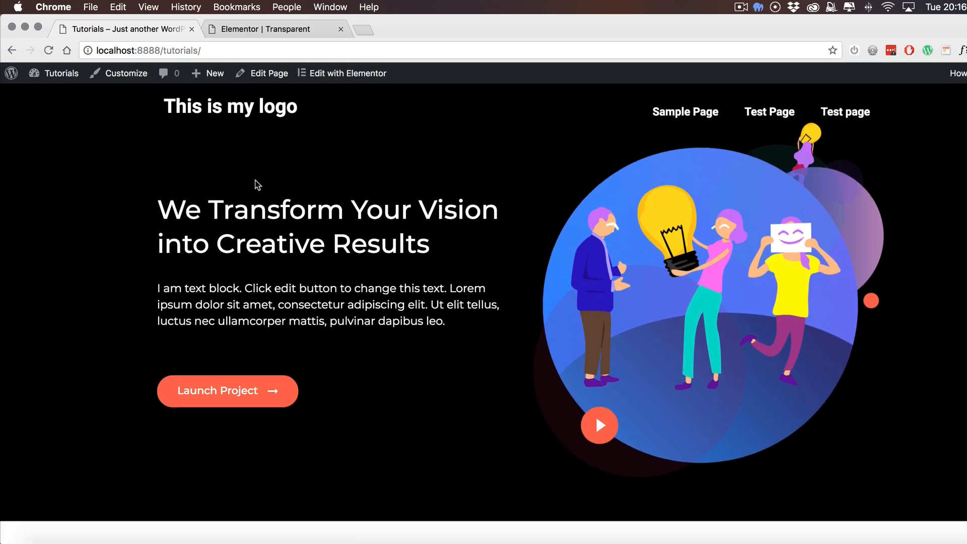
scroll("down", 3)
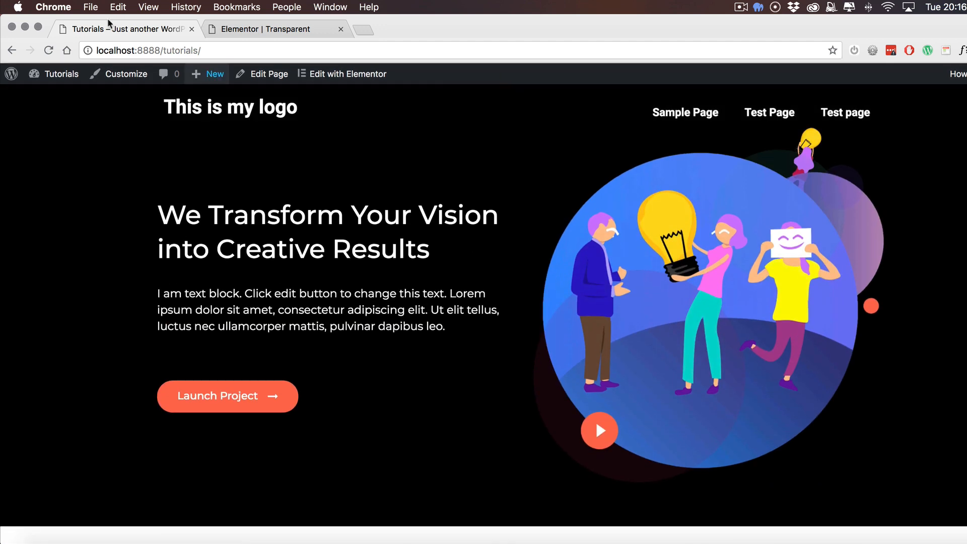
mouse_move(700, 117)
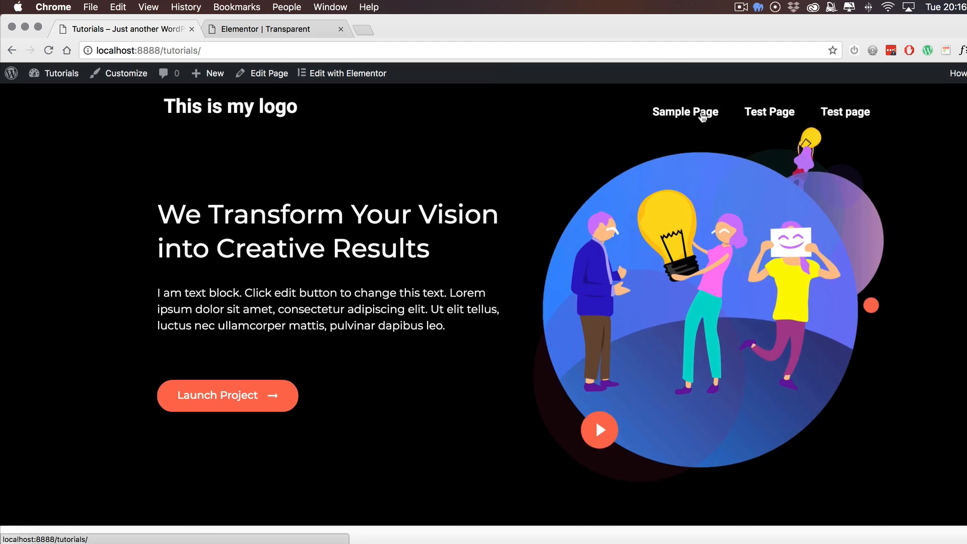
left_click(347, 72)
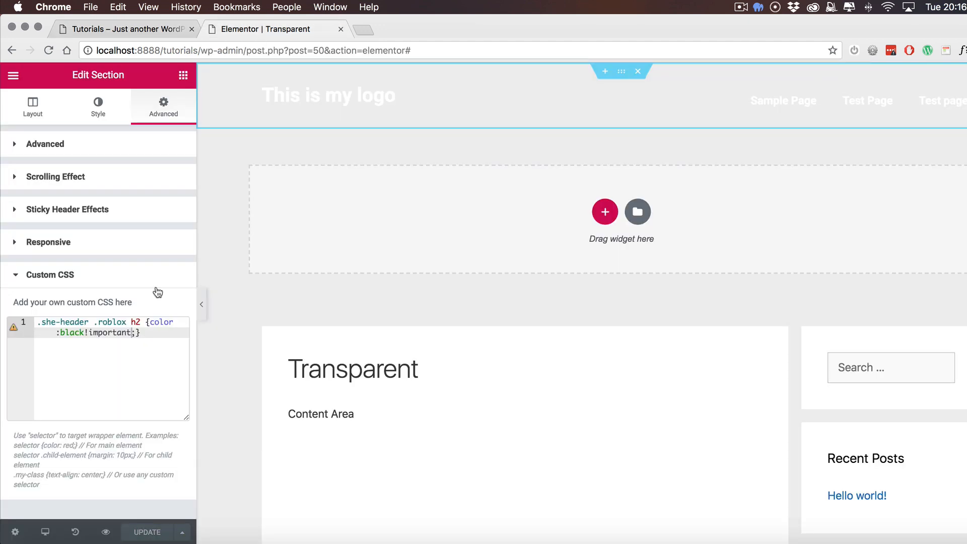
Append ', .she-header .roblox' to the rule's selector to cover the menu links.
type(",")
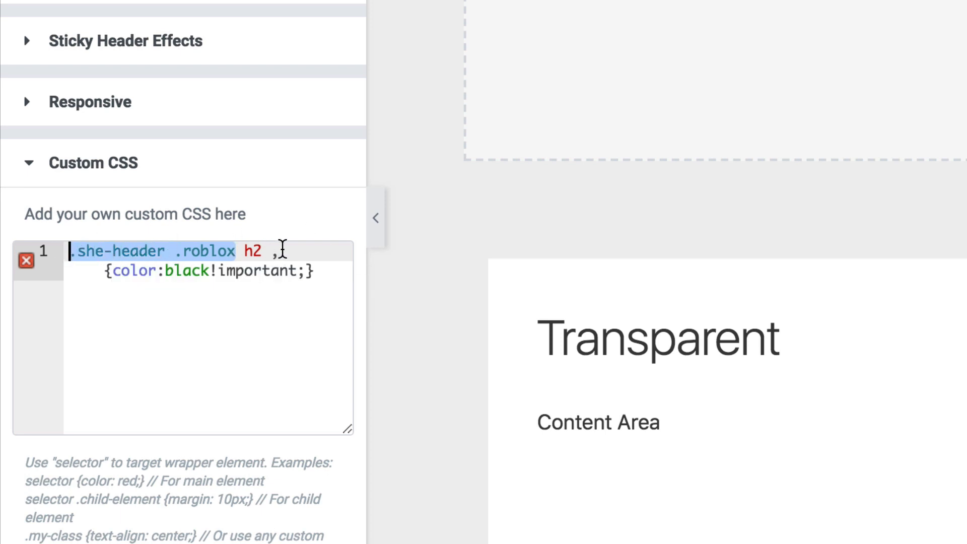
type(".she-header .roblox li a")
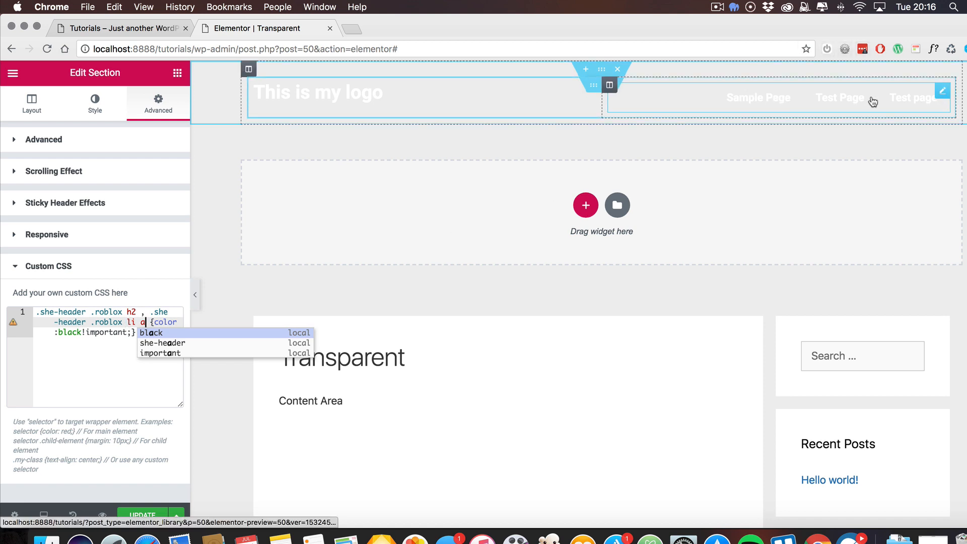
mouse_move(783, 97)
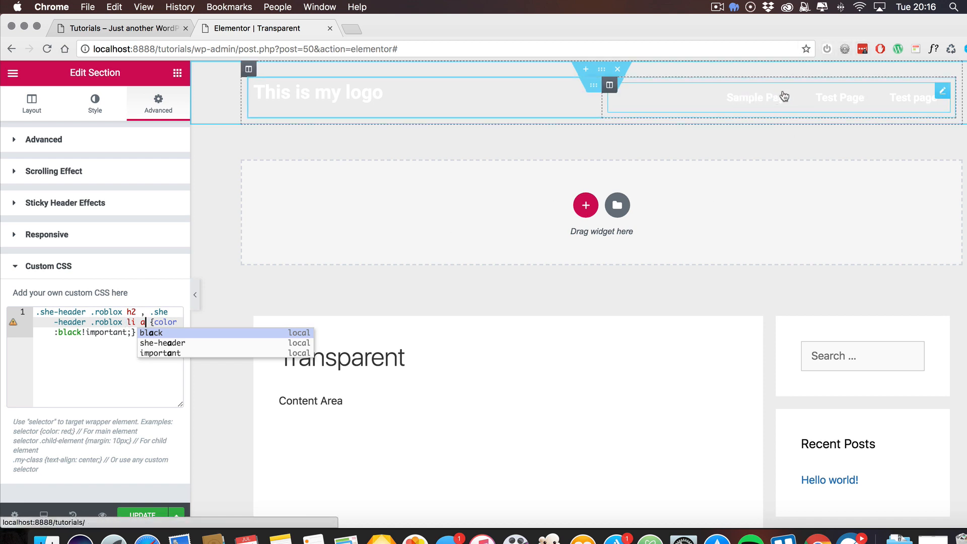
key("Escape")
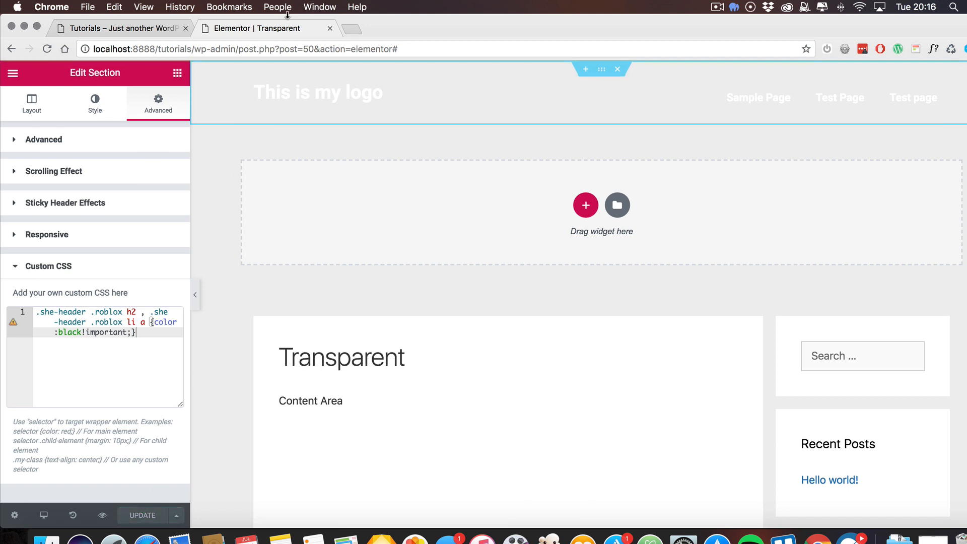
On the live Tutorials page, scroll down to watch the header text turn black.
left_click(117, 27)
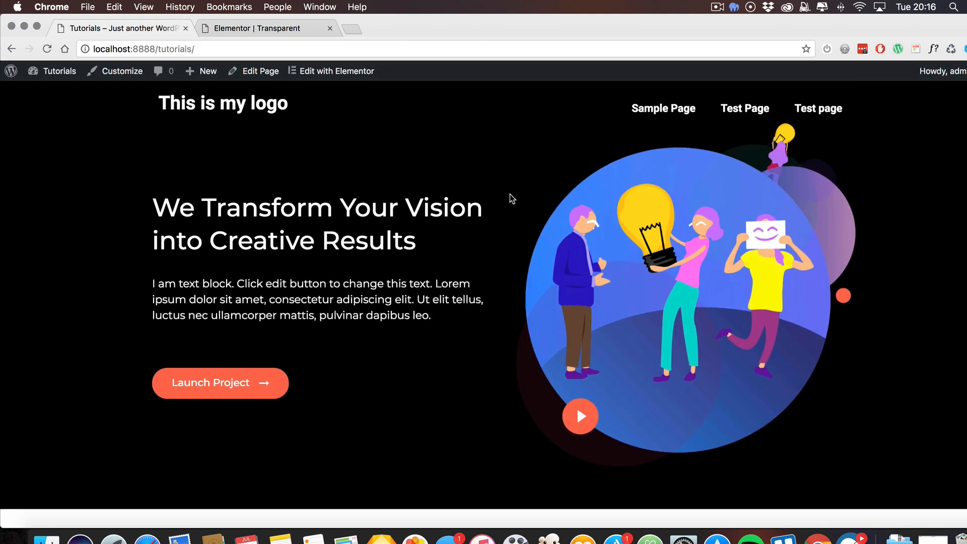
scroll("down", 3)
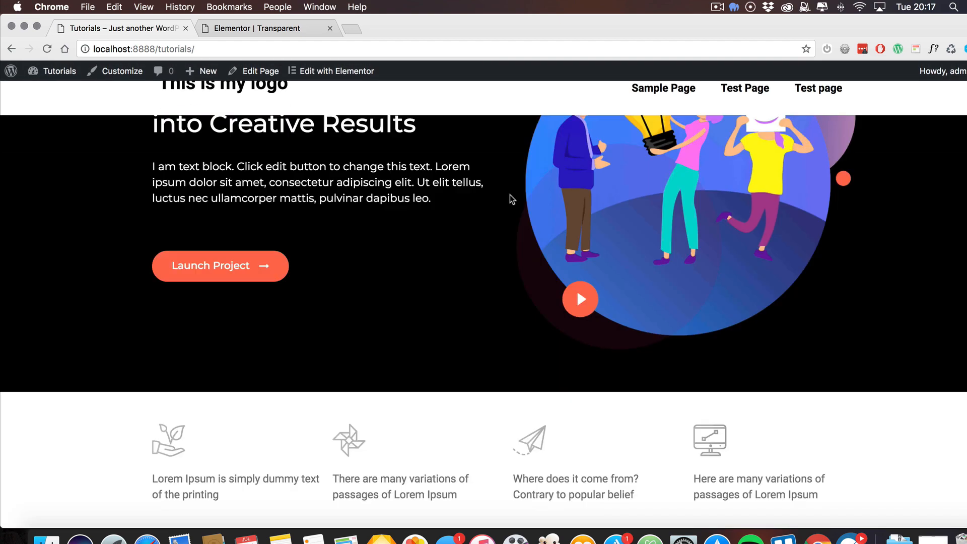
scroll("down", 3)
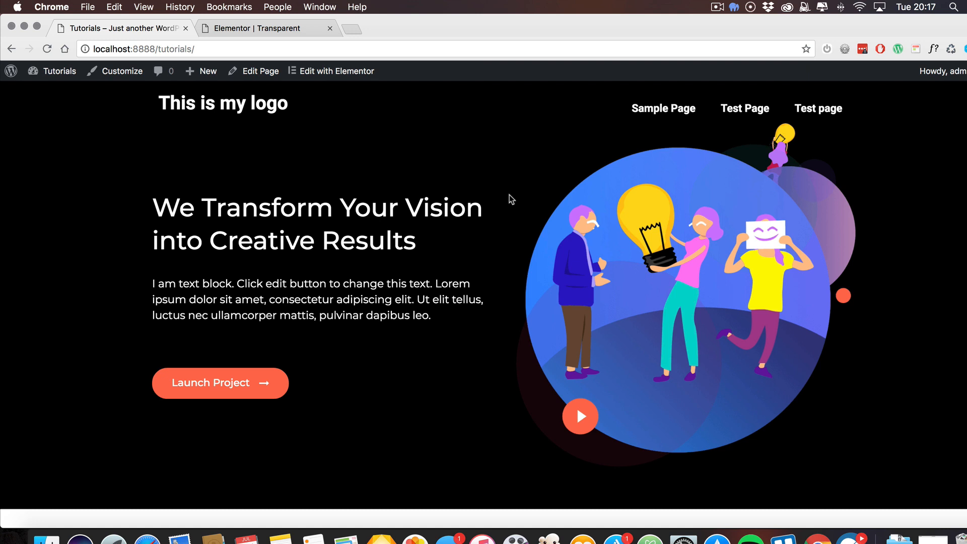
mouse_move(658, 121)
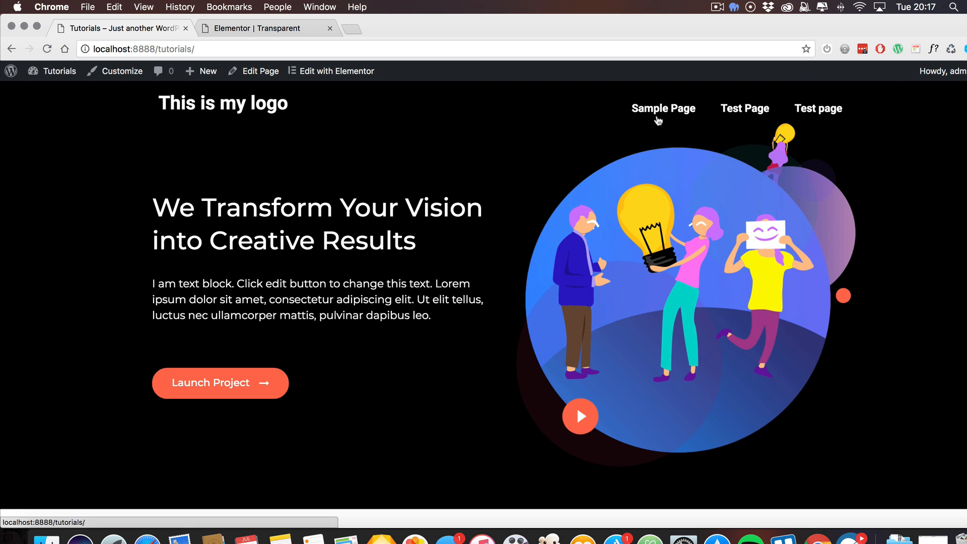
mouse_move(666, 121)
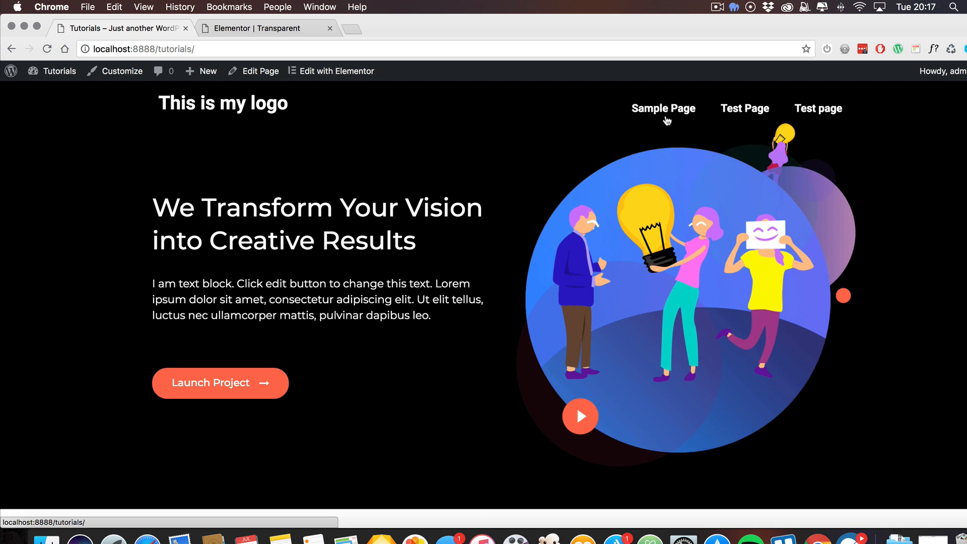